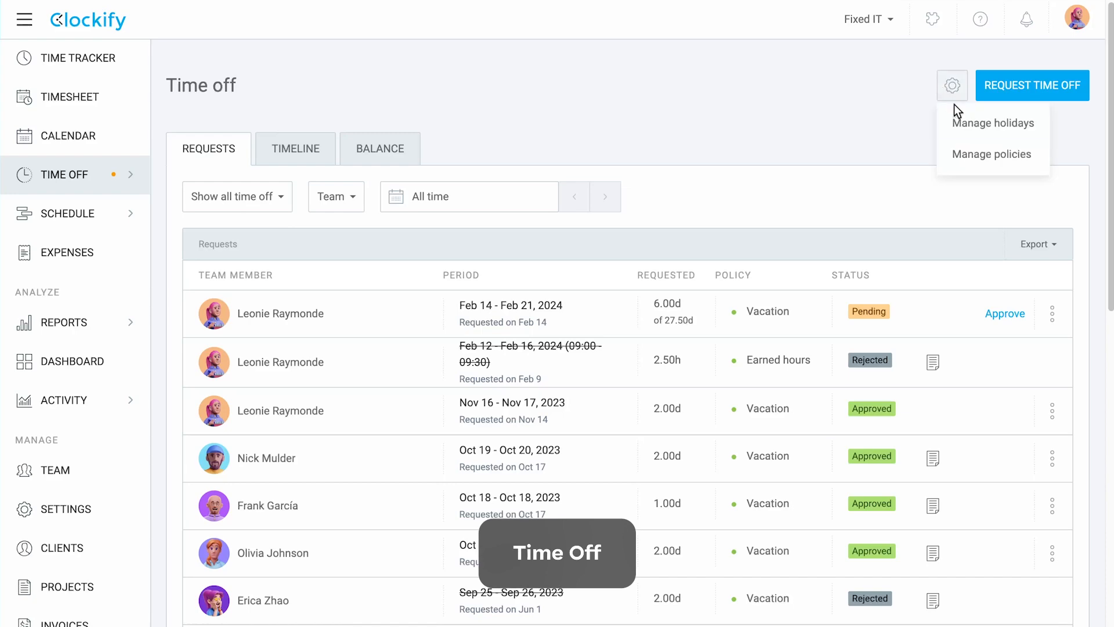
# - Review the existing time-off policies and the Earned hours policy's assignees
pyautogui.click(992, 153)
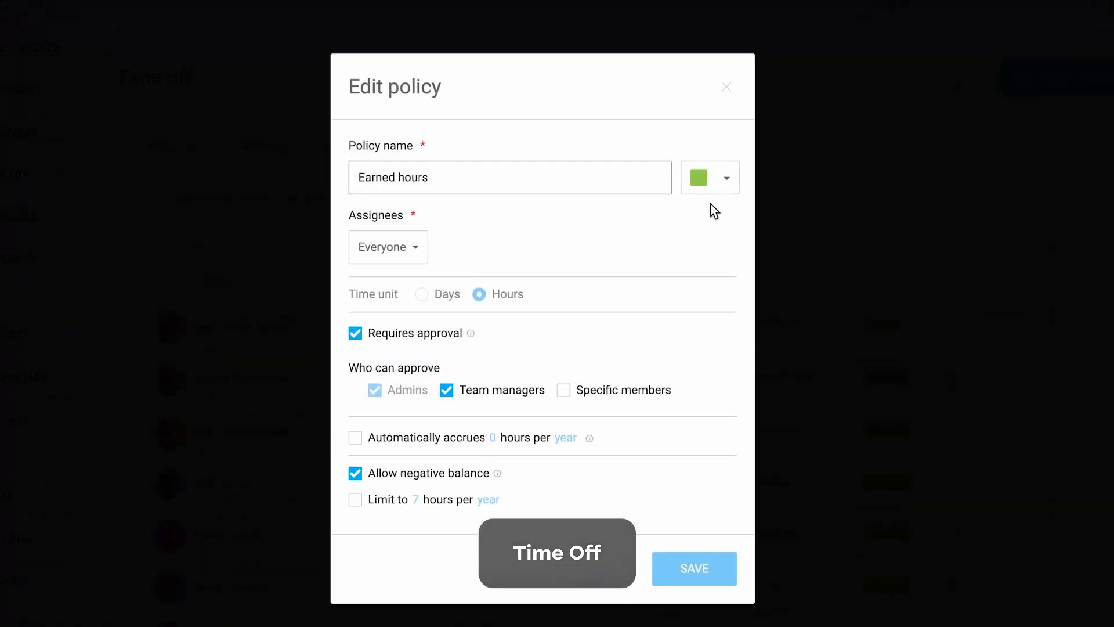
pyautogui.click(728, 177)
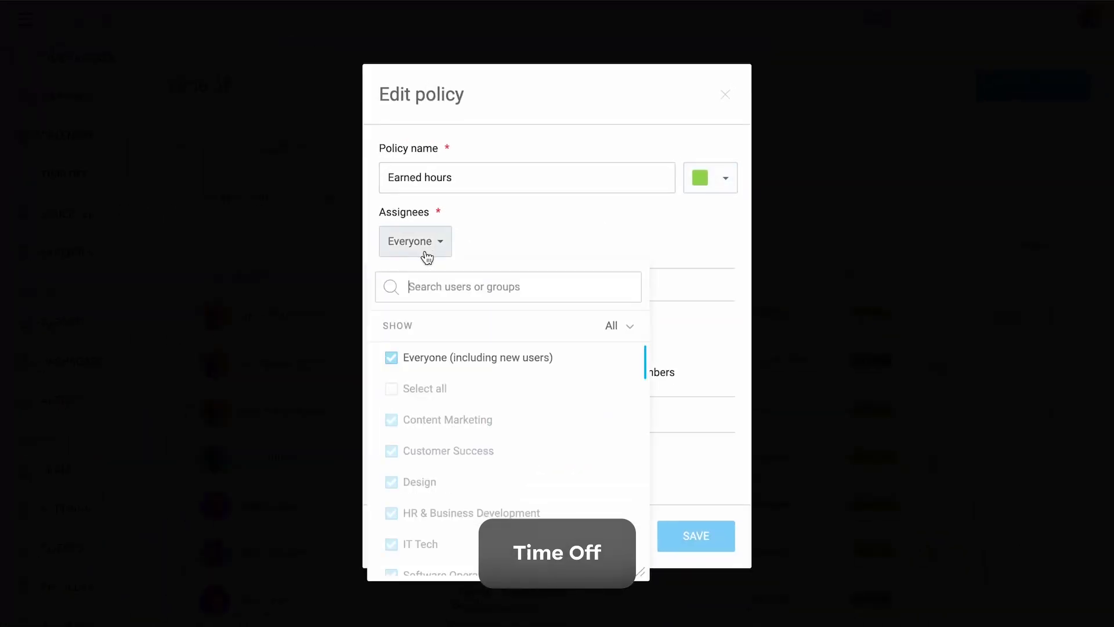
pyautogui.click(416, 242)
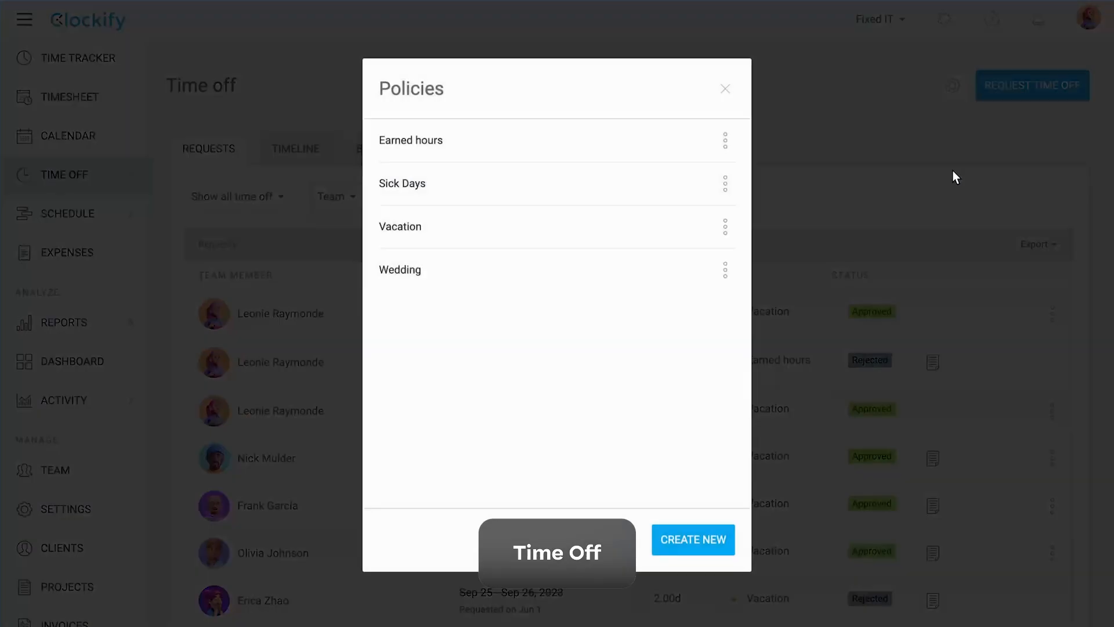
# - Start a new policy that requires approval, with team managers allowed to approve
pyautogui.click(693, 539)
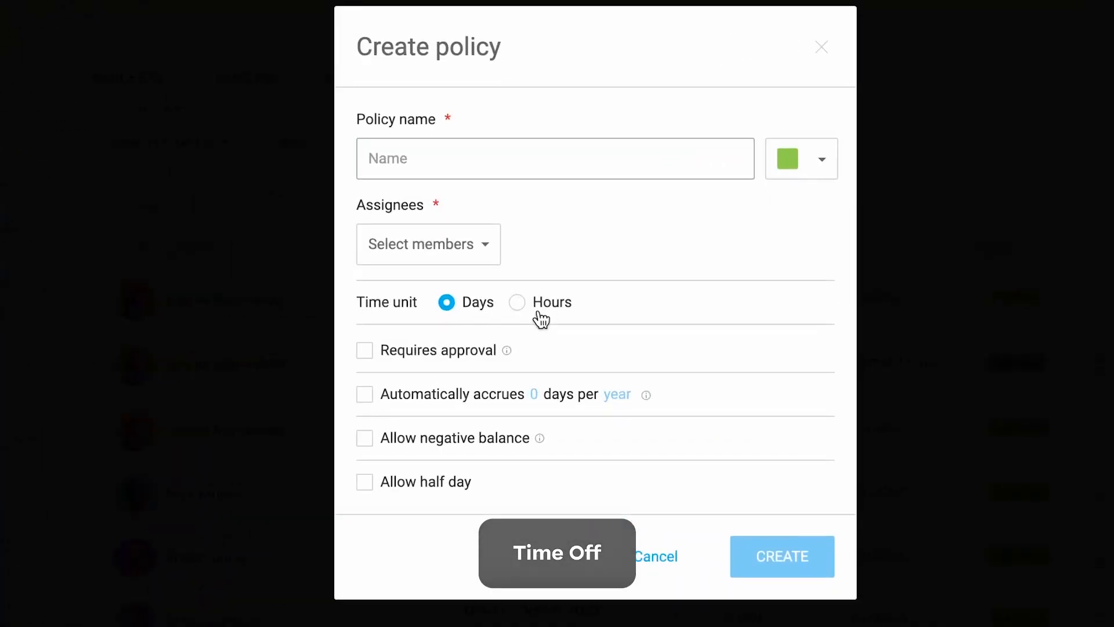
pyautogui.click(364, 350)
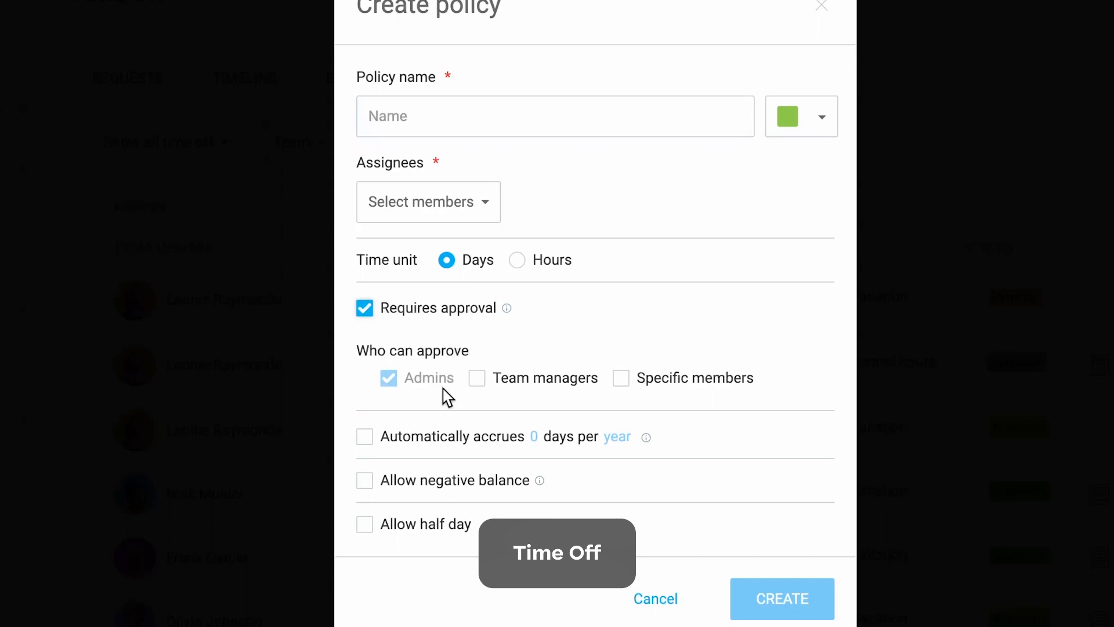
pyautogui.click(364, 480)
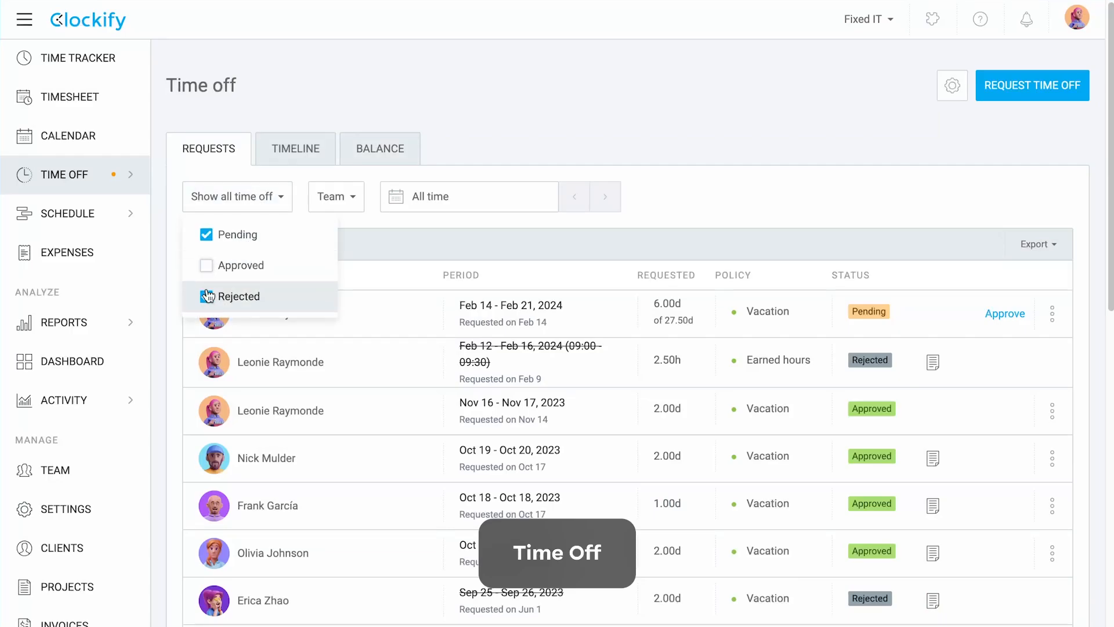
# - Hide rejected requests, approve the pending vacation request and export the list as CSV
pyautogui.click(206, 235)
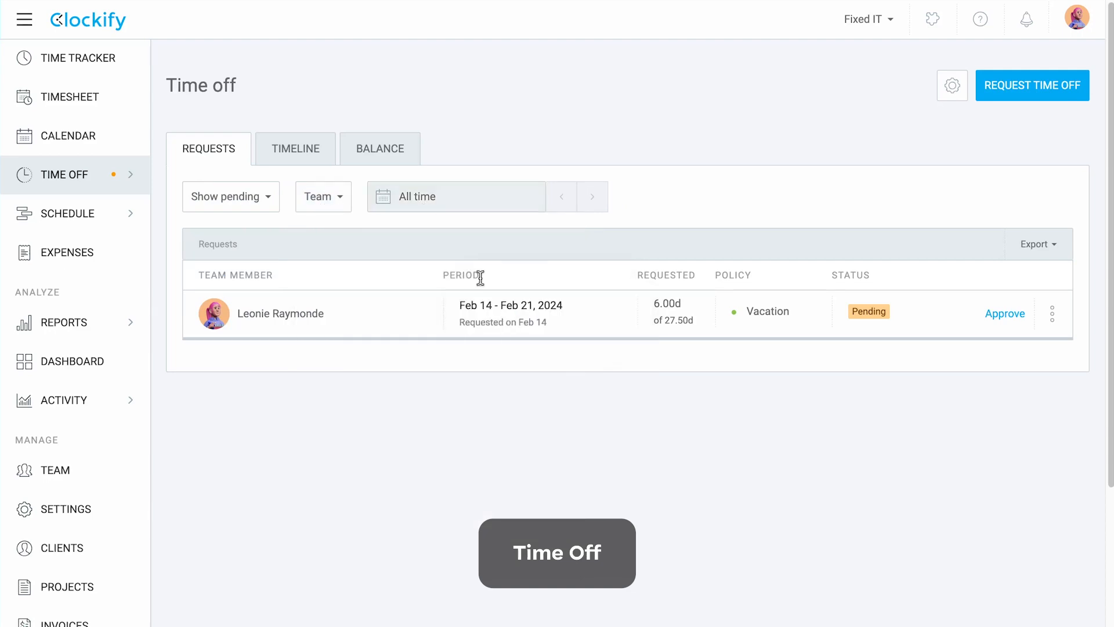
pyautogui.click(1004, 313)
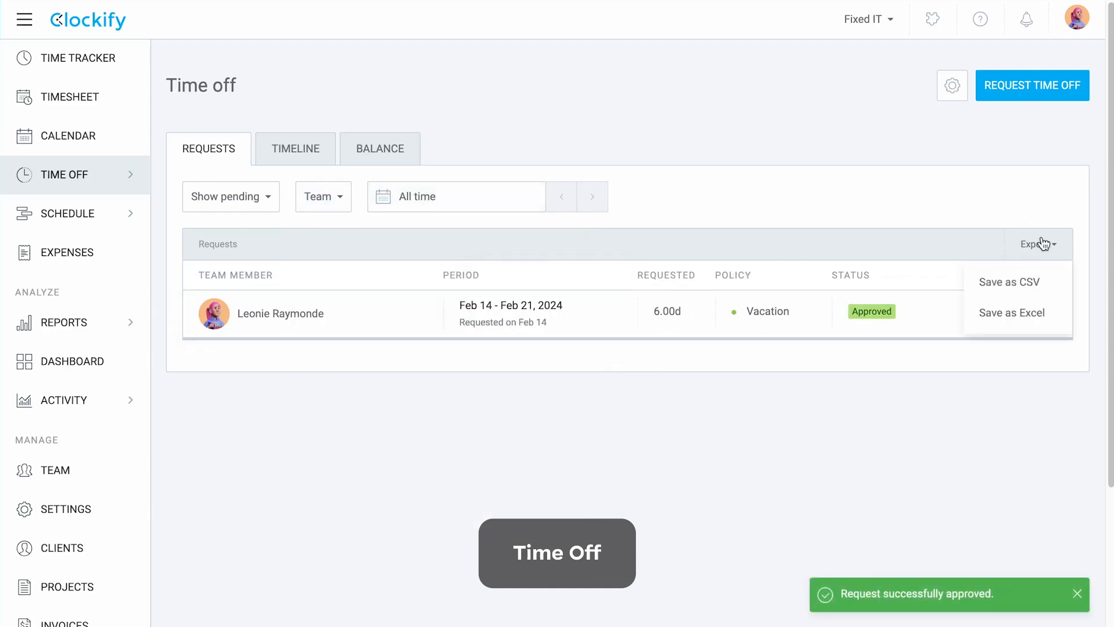
pyautogui.click(1009, 282)
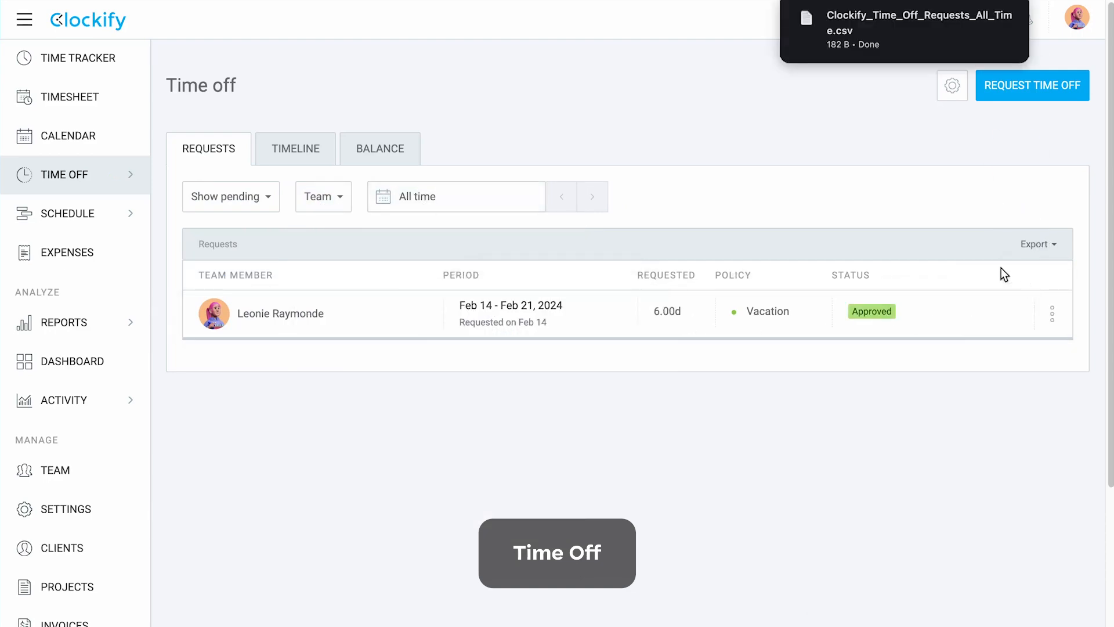
pyautogui.click(294, 148)
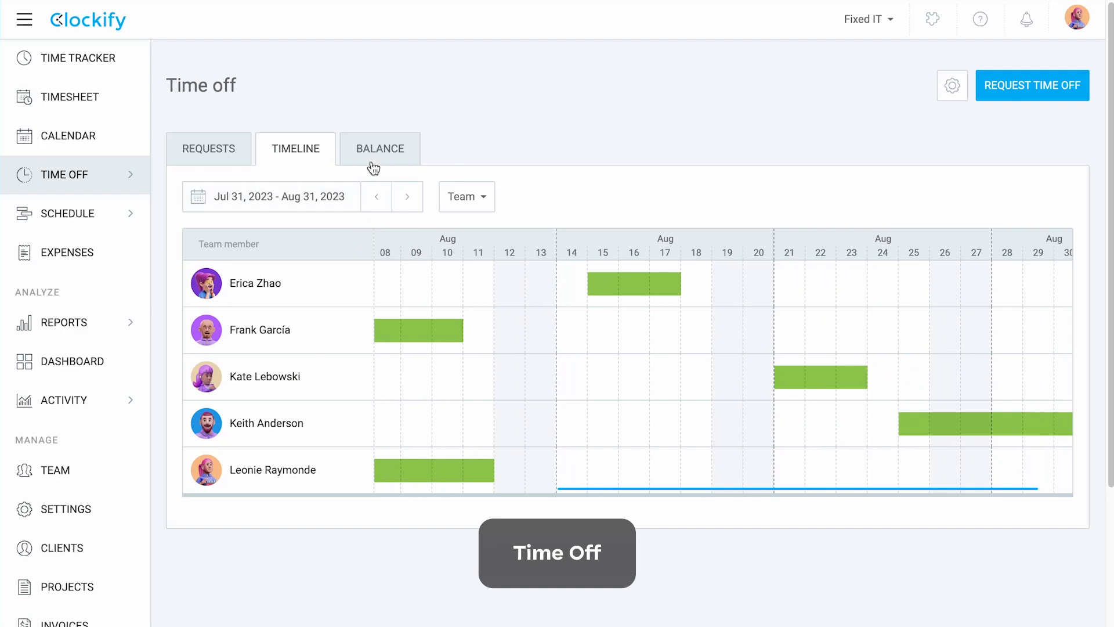
# - From the Balance view, start adding earned hours to the first member's balance
pyautogui.click(380, 149)
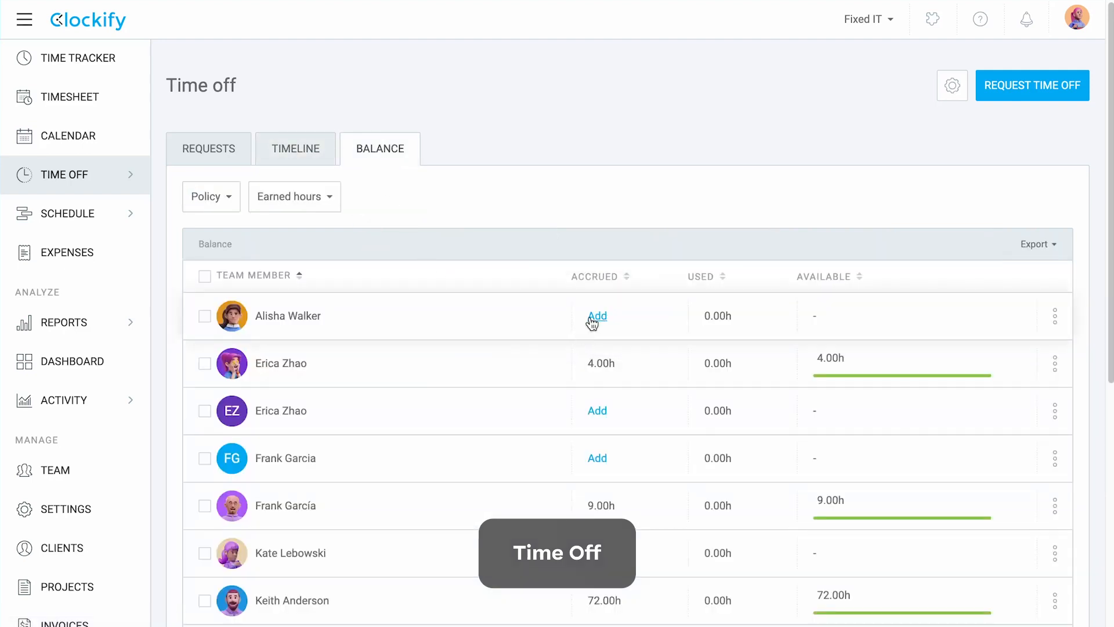
pyautogui.click(1053, 315)
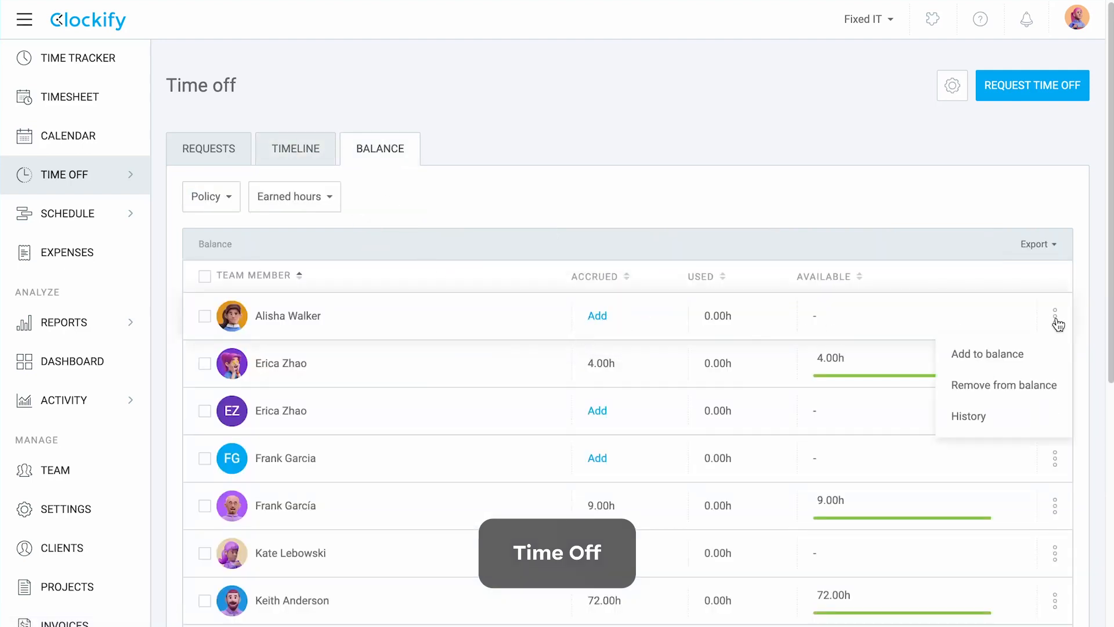
pyautogui.click(986, 354)
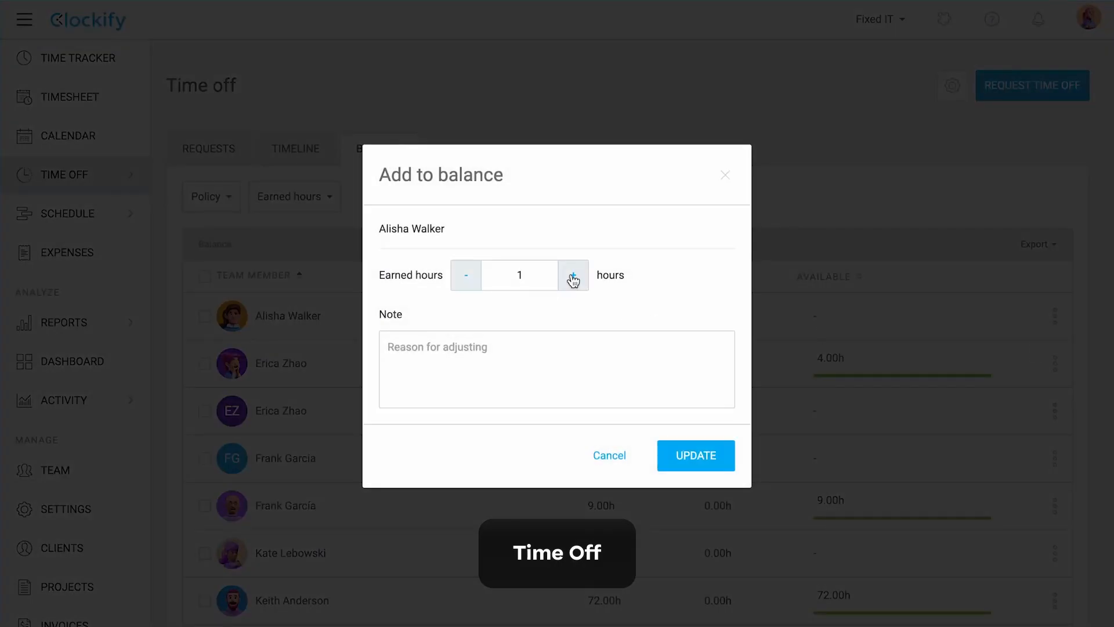
pyautogui.click(695, 455)
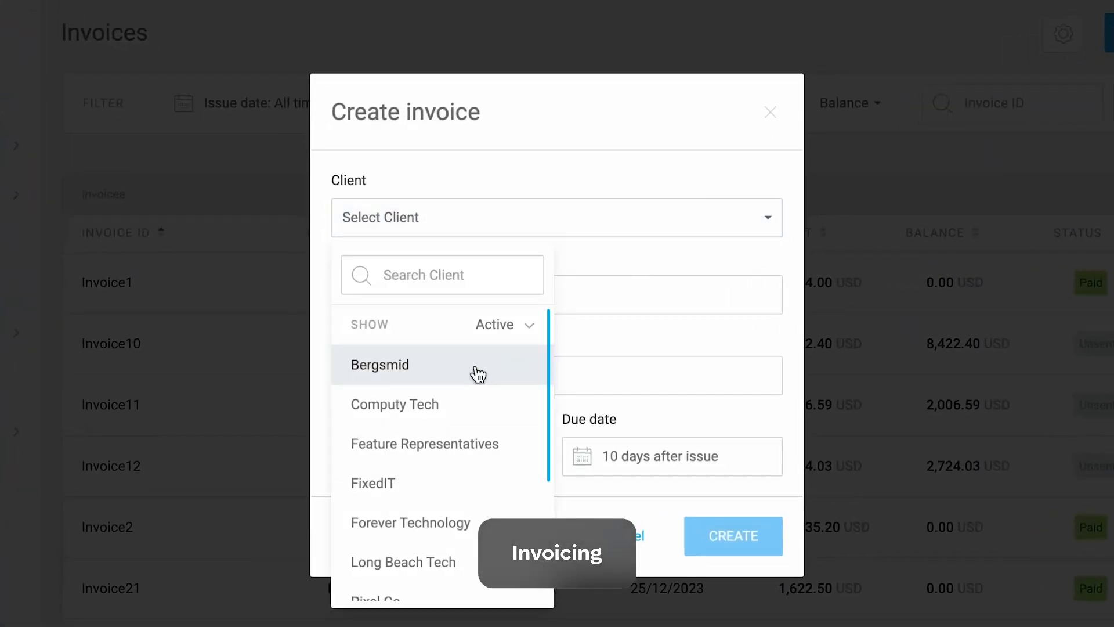
# - Create the Bergsmid invoice, importing time rounded to the nearest 5 minutes, and send it
pyautogui.click(379, 364)
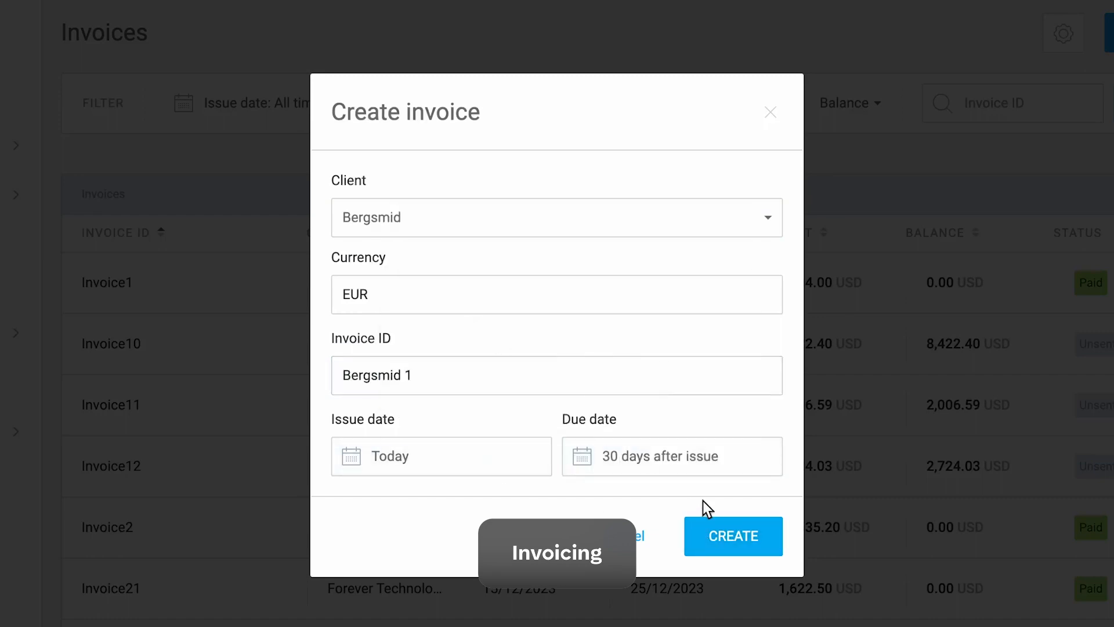
pyautogui.click(733, 536)
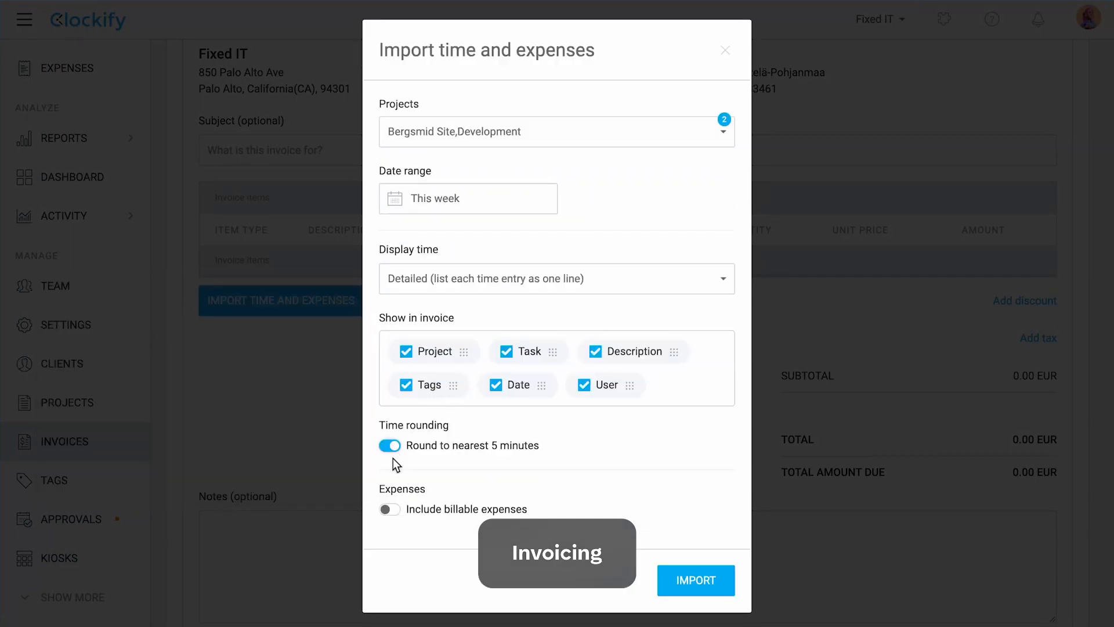
pyautogui.click(695, 580)
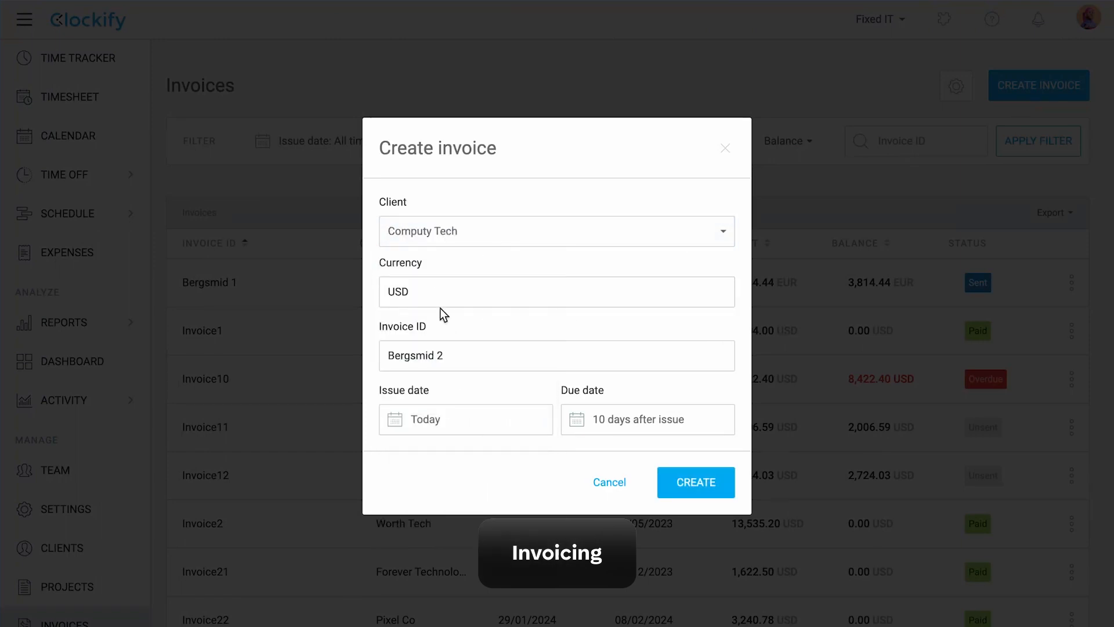
pyautogui.click(695, 481)
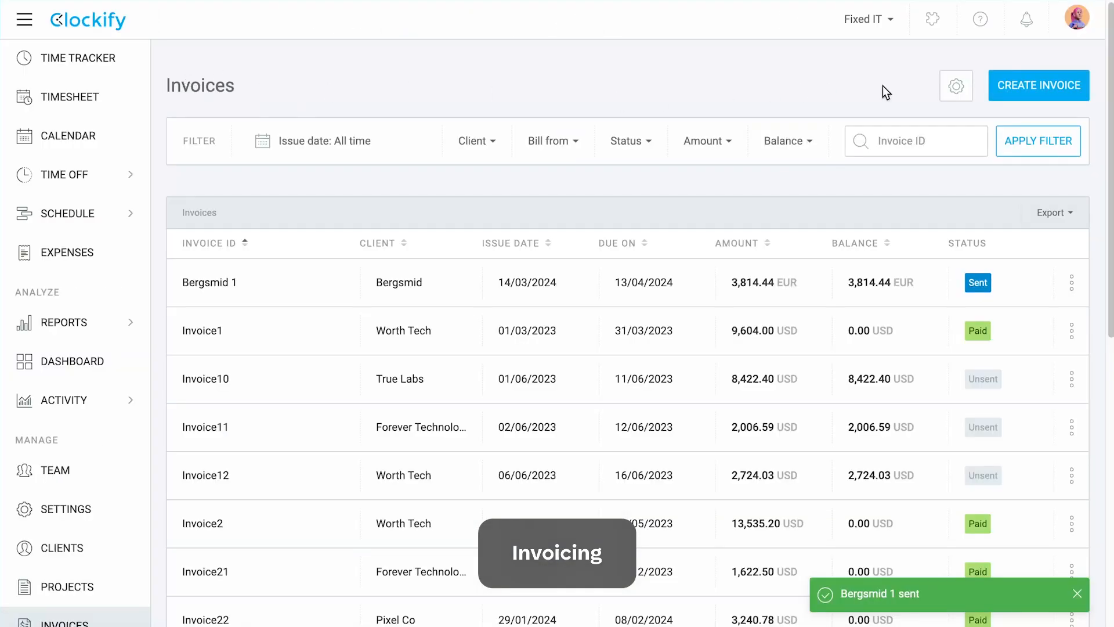
# - Review the invoice email template in Invoice Settings
pyautogui.click(1038, 86)
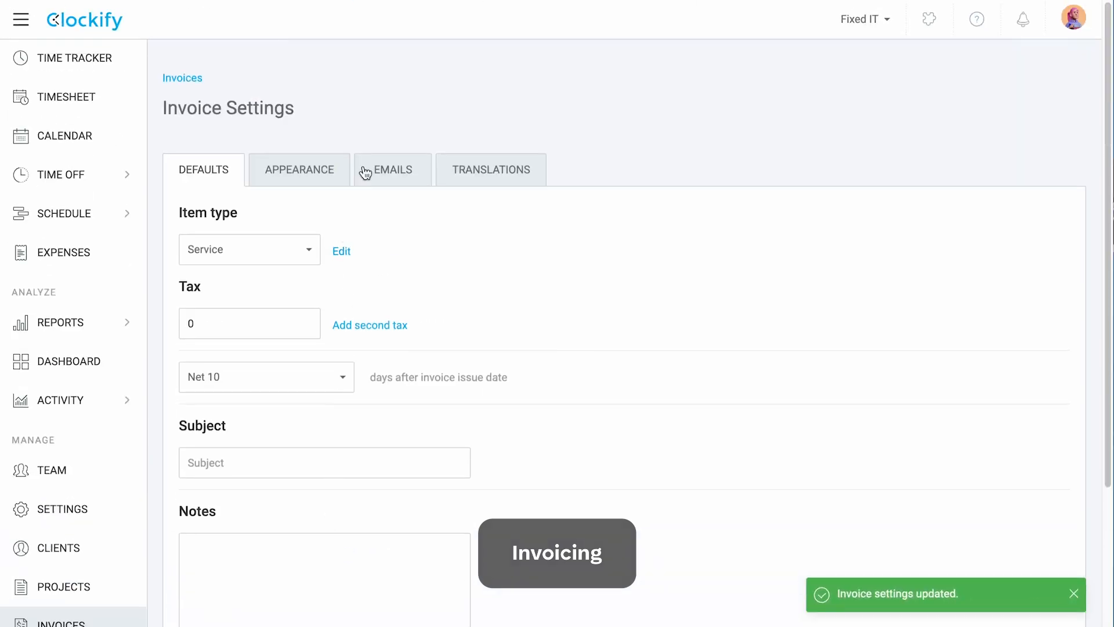
pyautogui.click(392, 170)
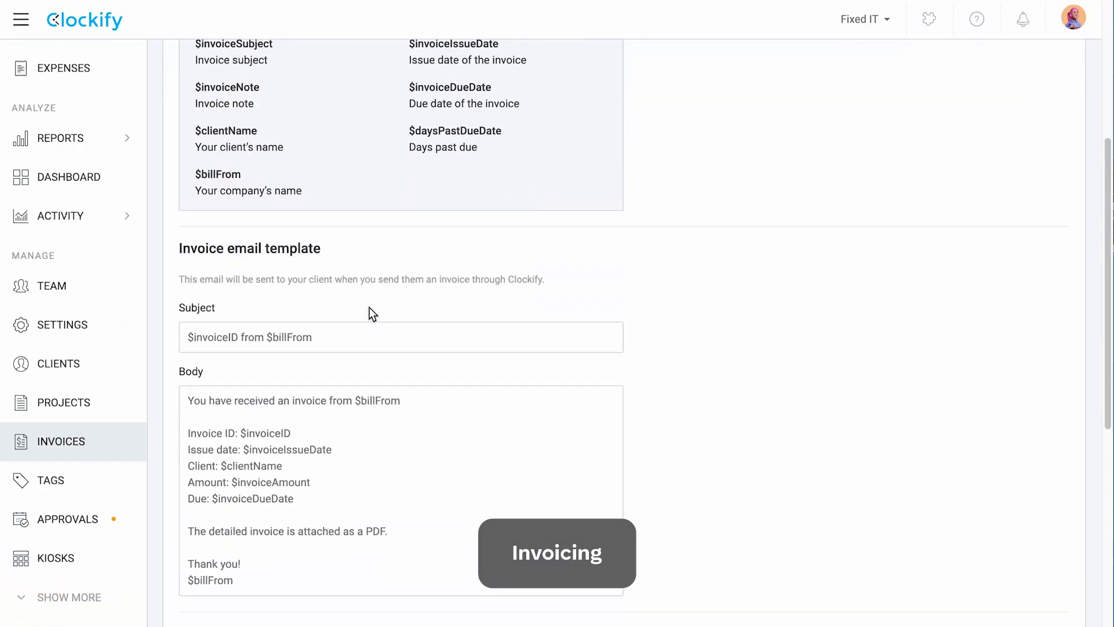
pyautogui.scroll(-3)
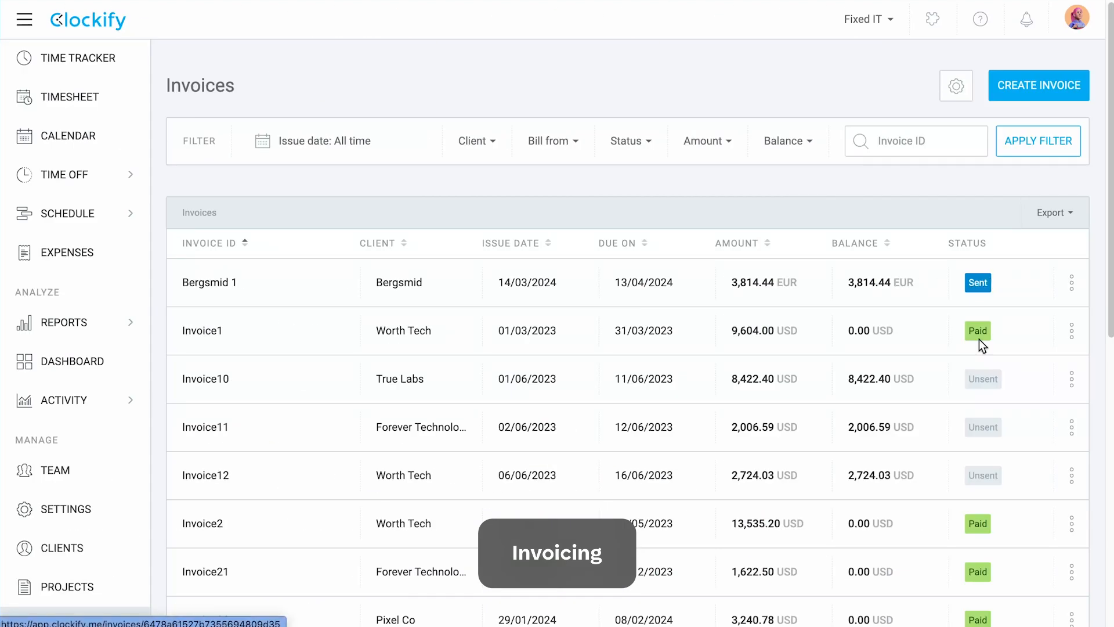
# - Change Invoice10's status to overdue and view its recorded payments
pyautogui.click(1069, 378)
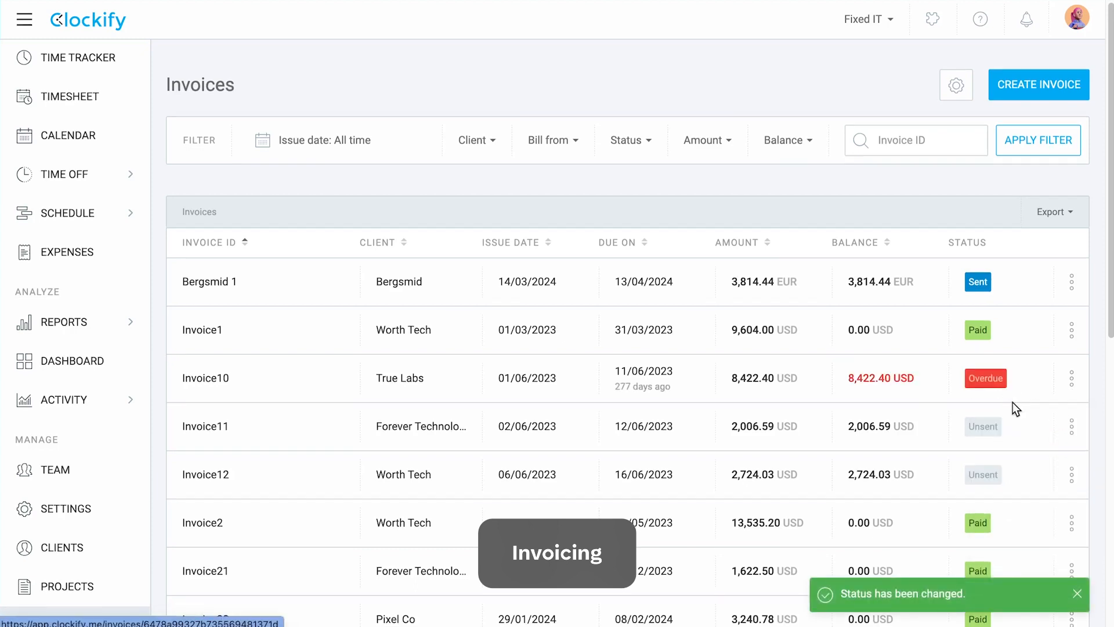
pyautogui.scroll(-3)
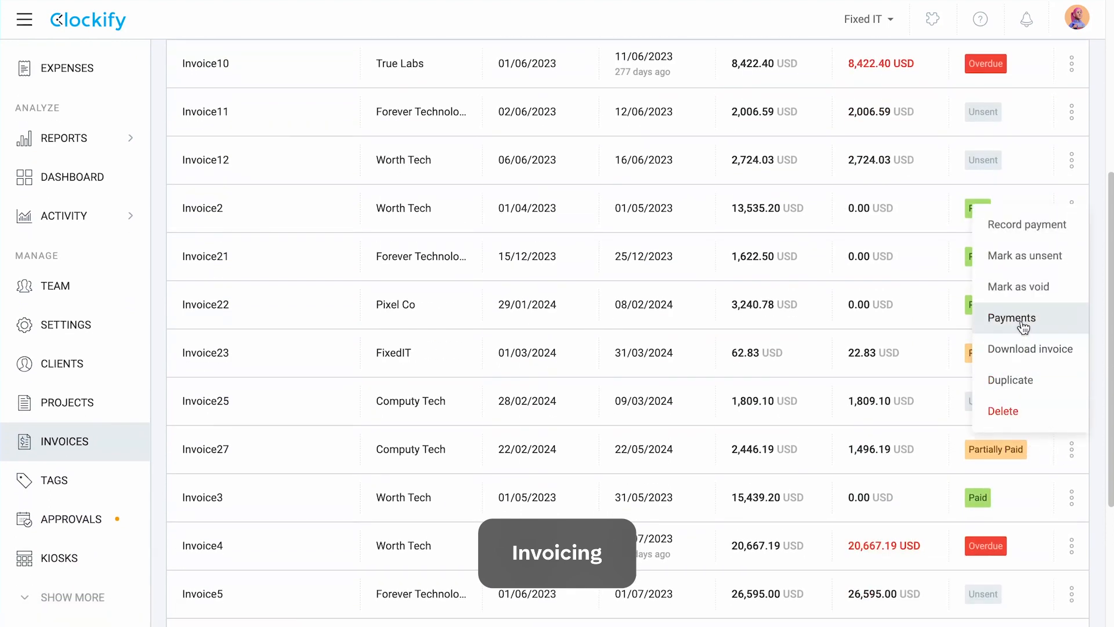
pyautogui.click(1012, 318)
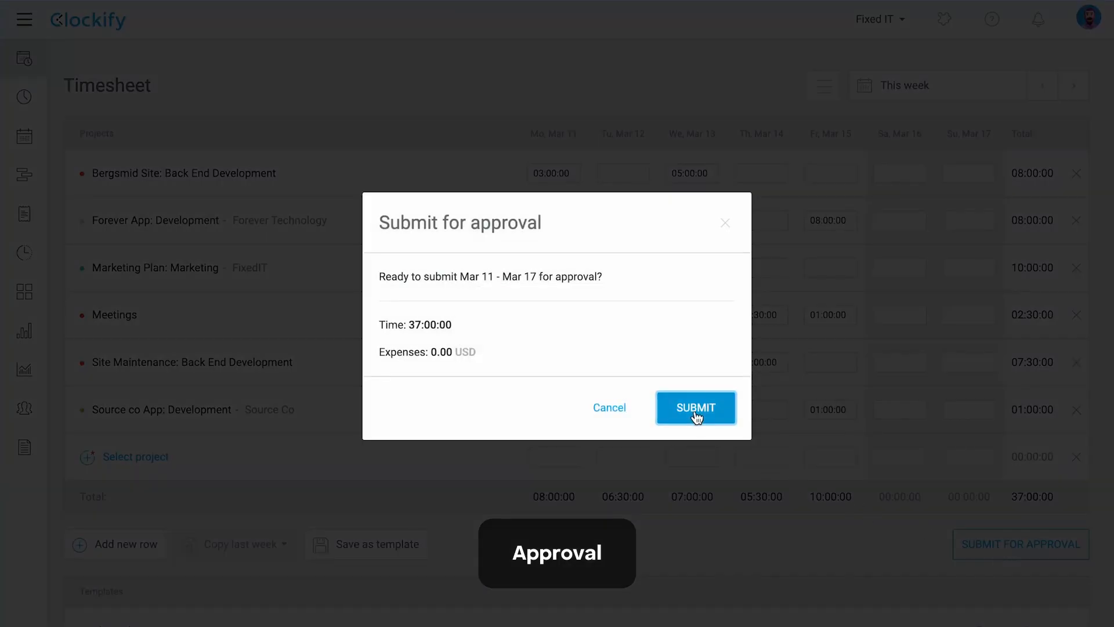
# - Submit the week's timesheet, then approve the submitted weekly timesheet so it locks
pyautogui.click(695, 407)
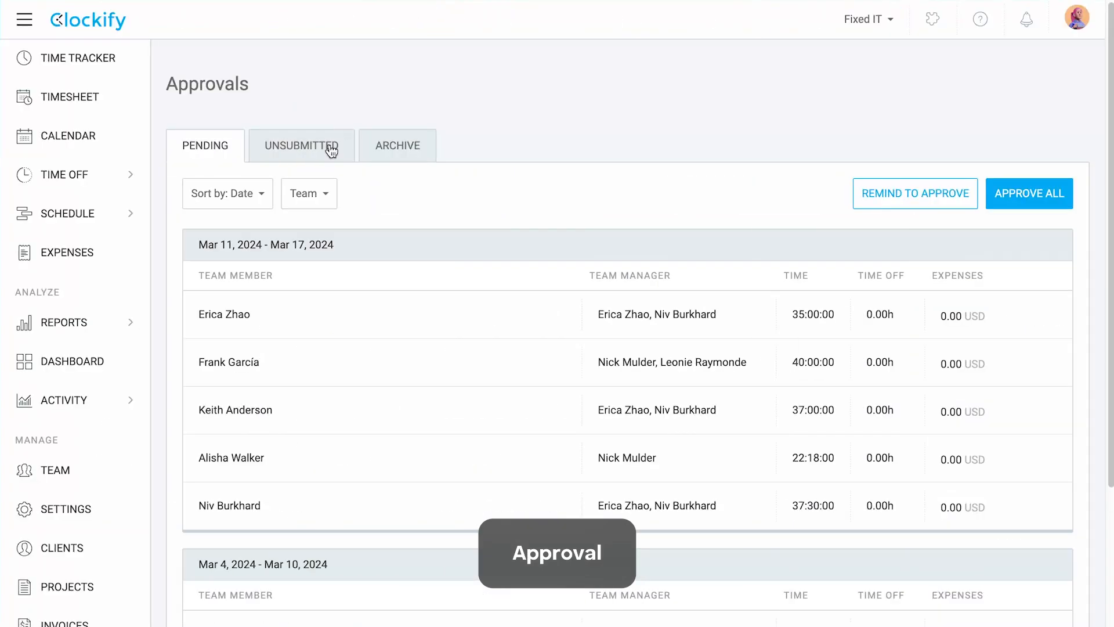
pyautogui.click(225, 314)
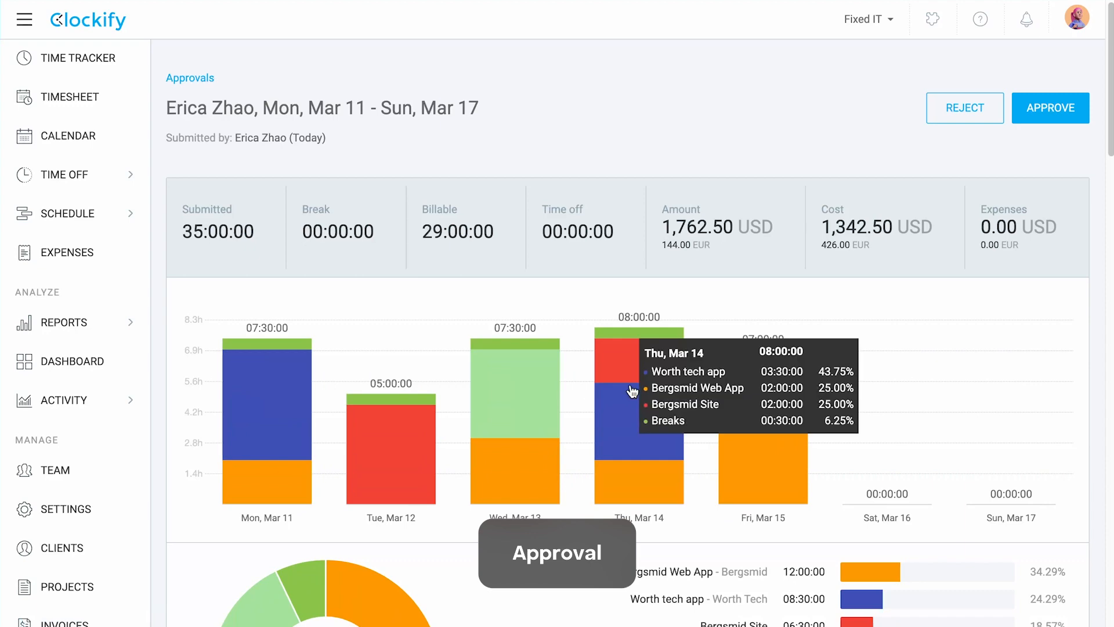
pyautogui.click(1050, 108)
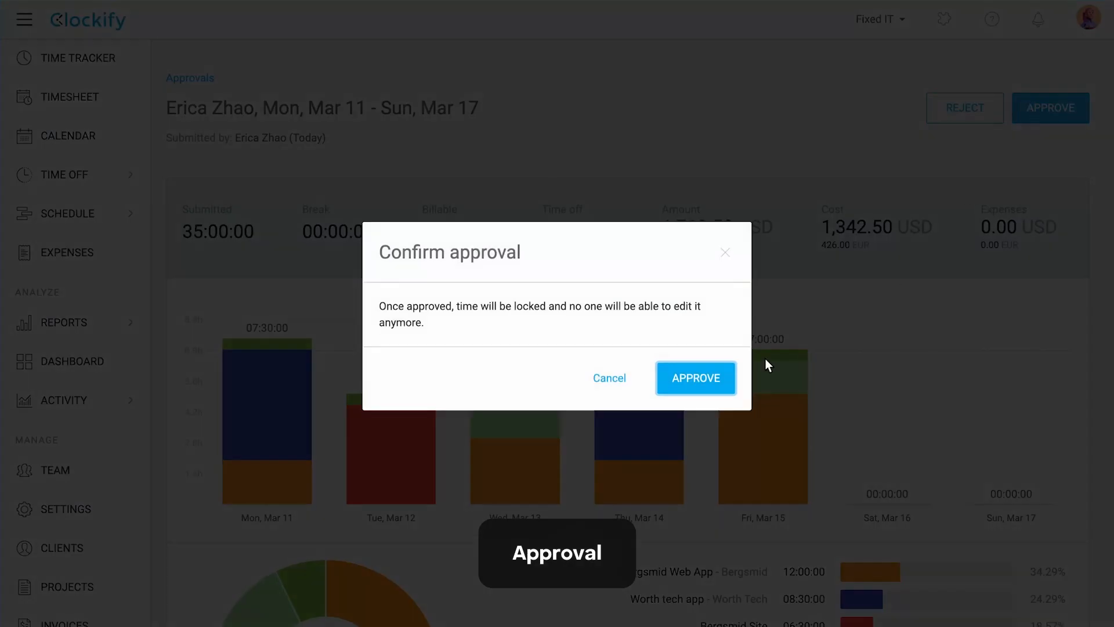
pyautogui.click(695, 379)
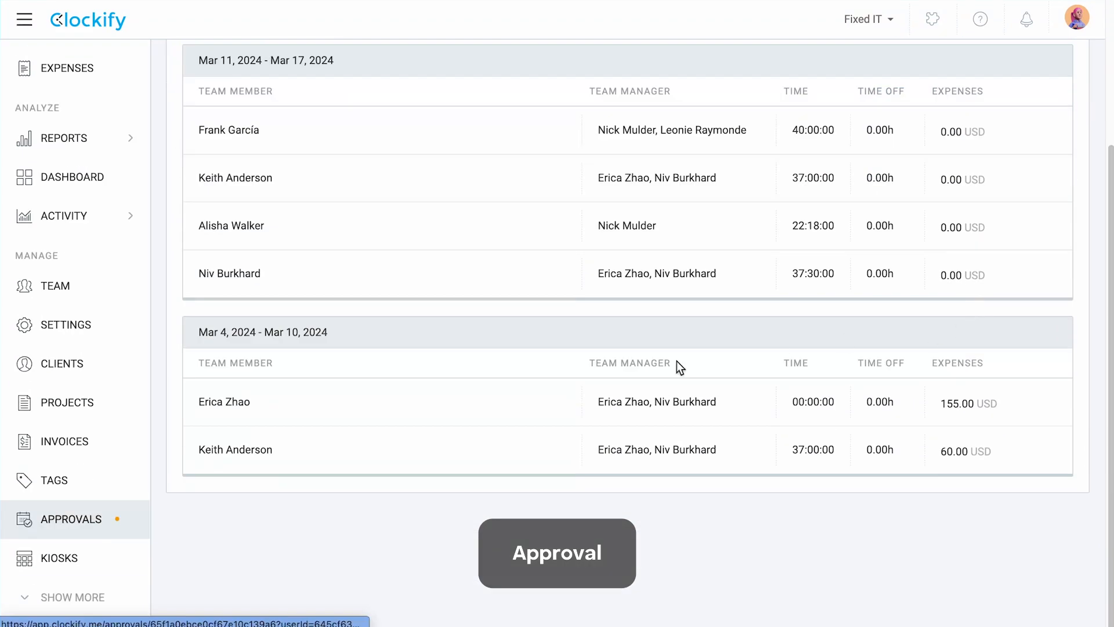
# - Reject the timesheet with 155 USD expenses, noting 'Meals are covered by bud'
pyautogui.click(225, 401)
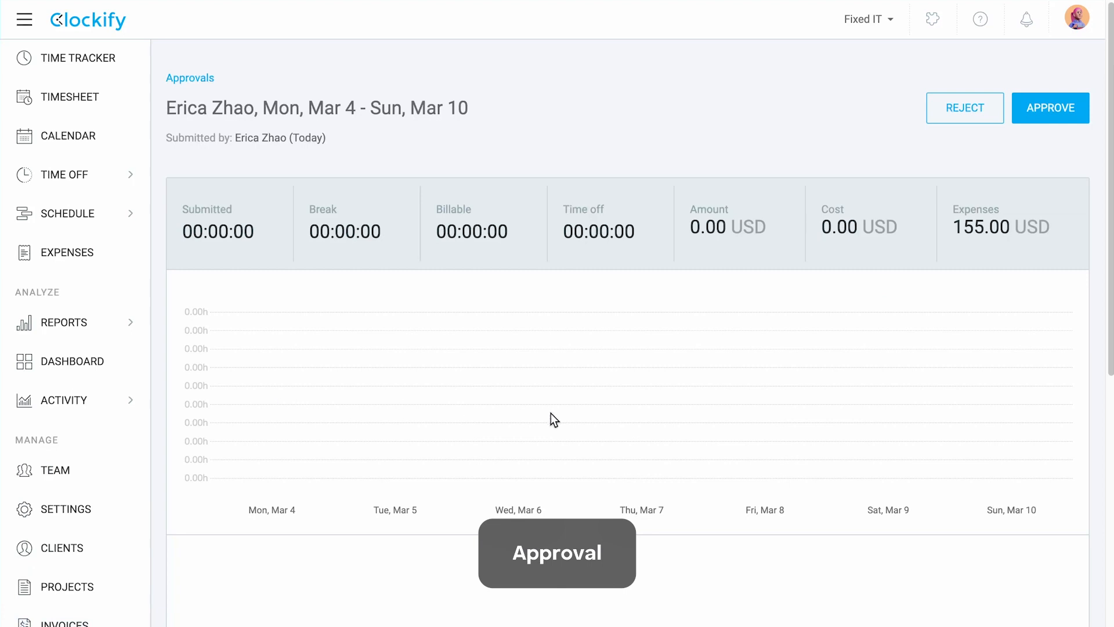
pyautogui.scroll(-3)
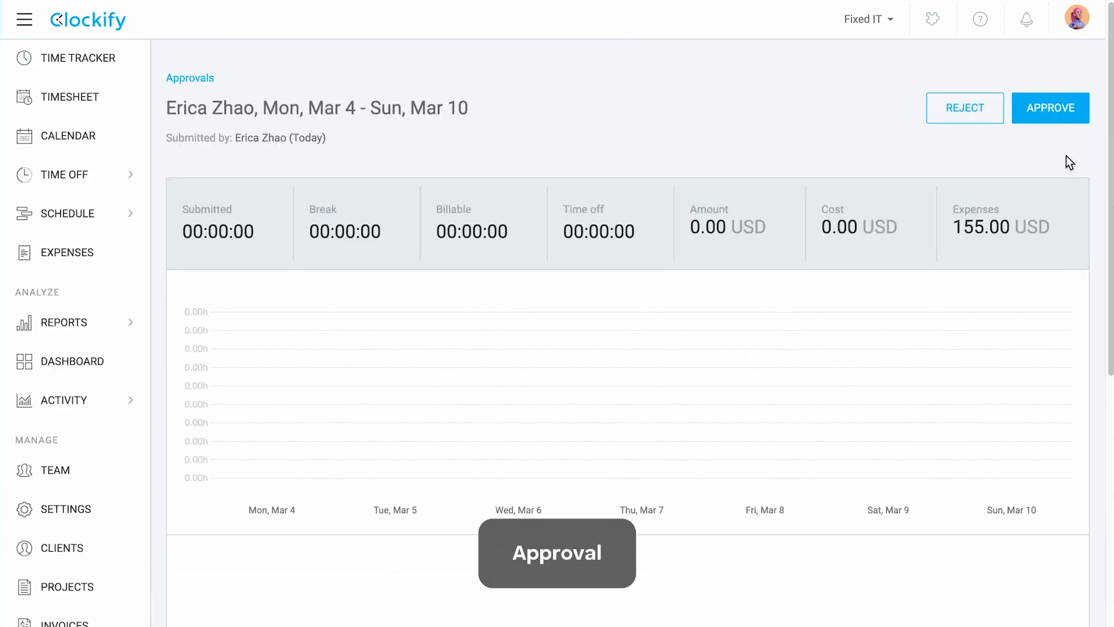
pyautogui.click(964, 108)
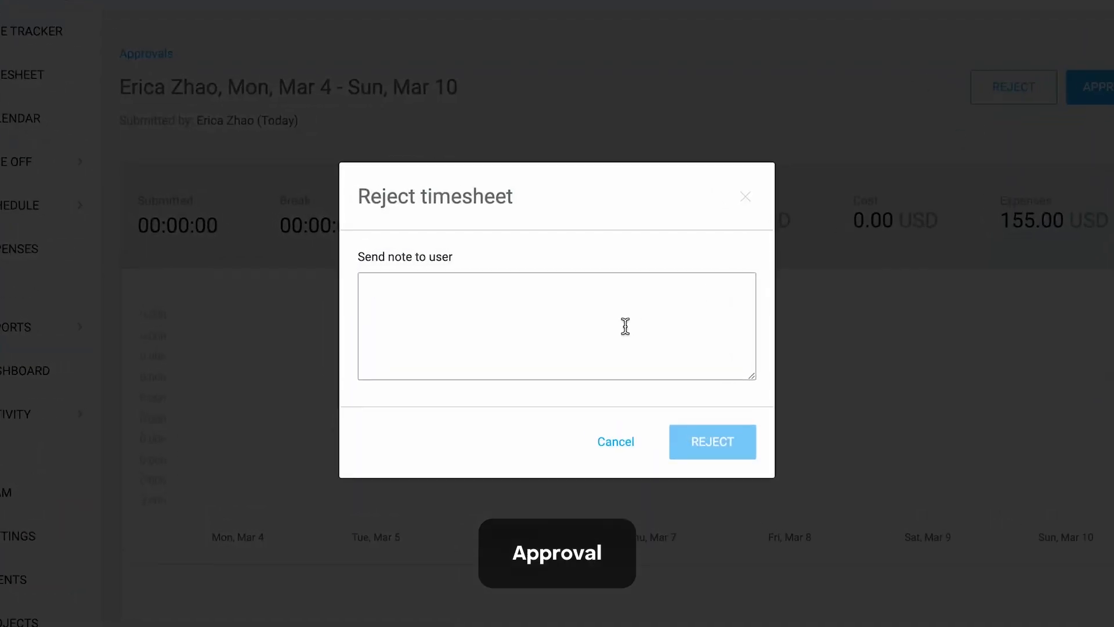
pyautogui.write('Meals are covered by bud')
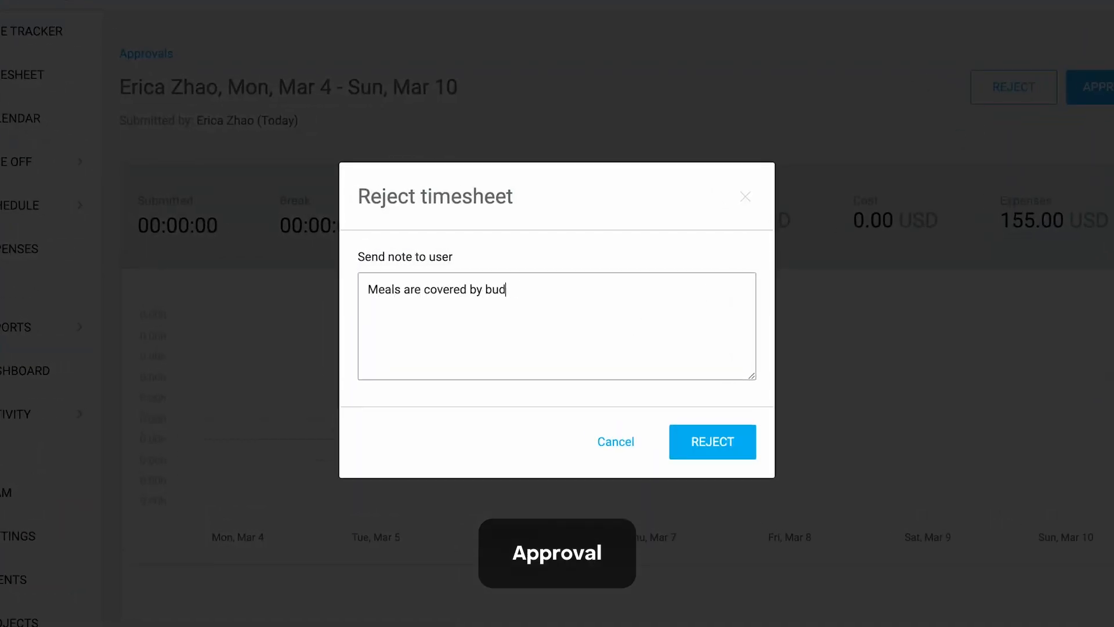
pyautogui.click(712, 441)
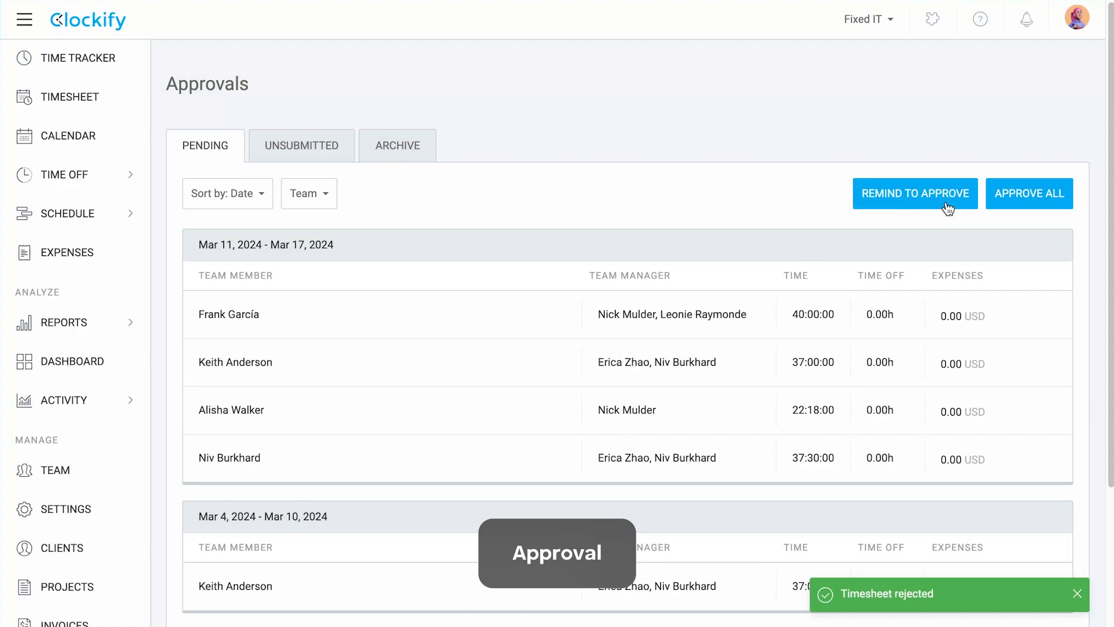
# - Remind managers to approve pending timesheets, then browse unsubmitted and archived approvals
pyautogui.click(914, 193)
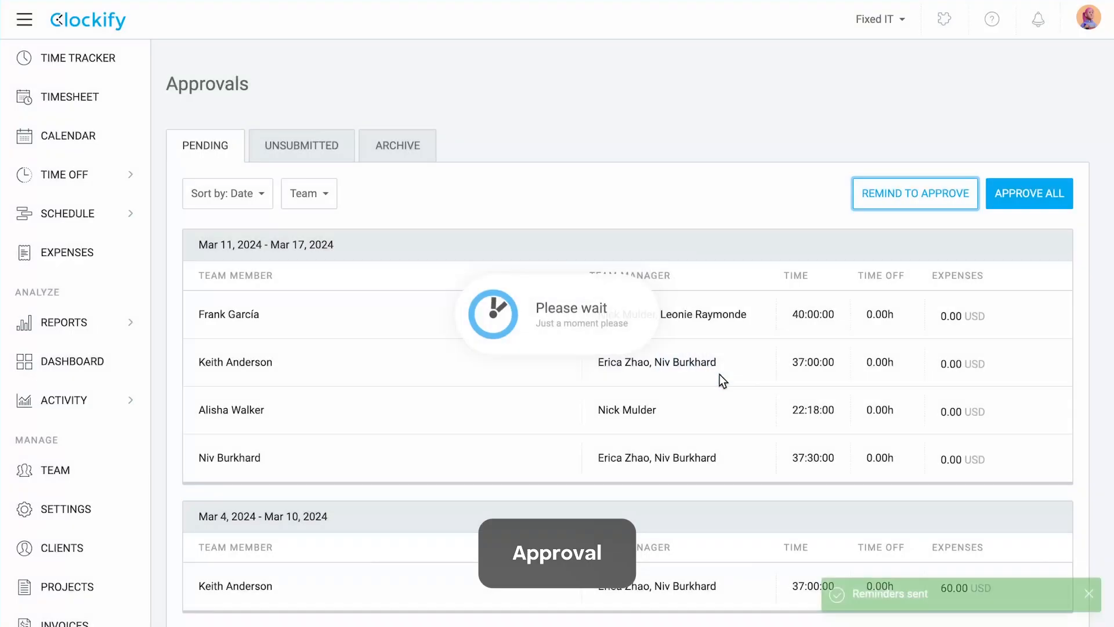
pyautogui.click(301, 145)
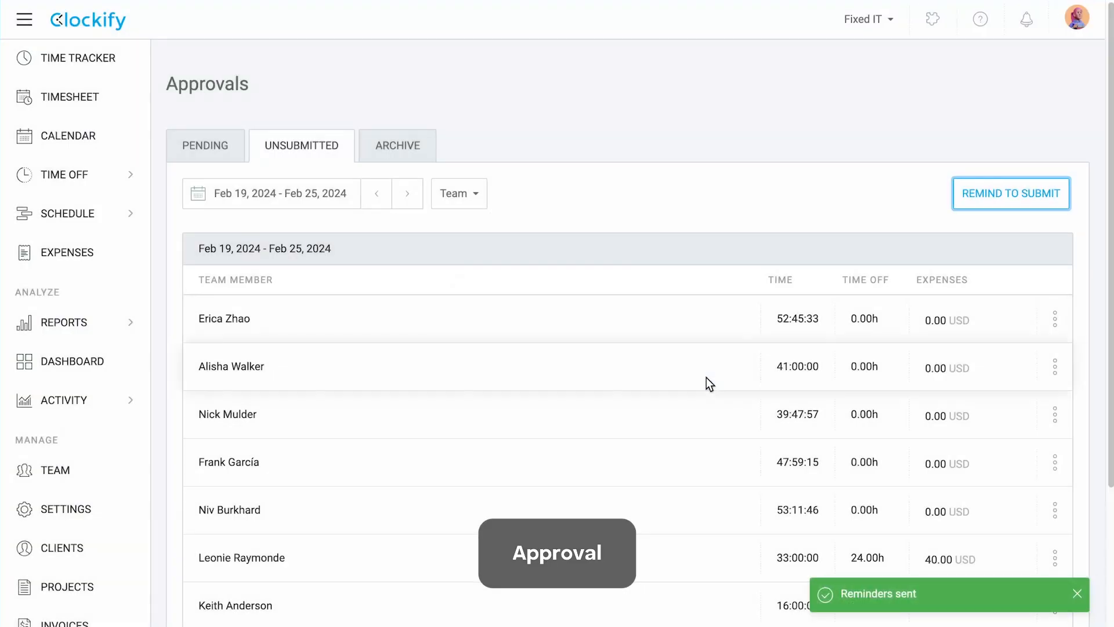
pyautogui.click(396, 145)
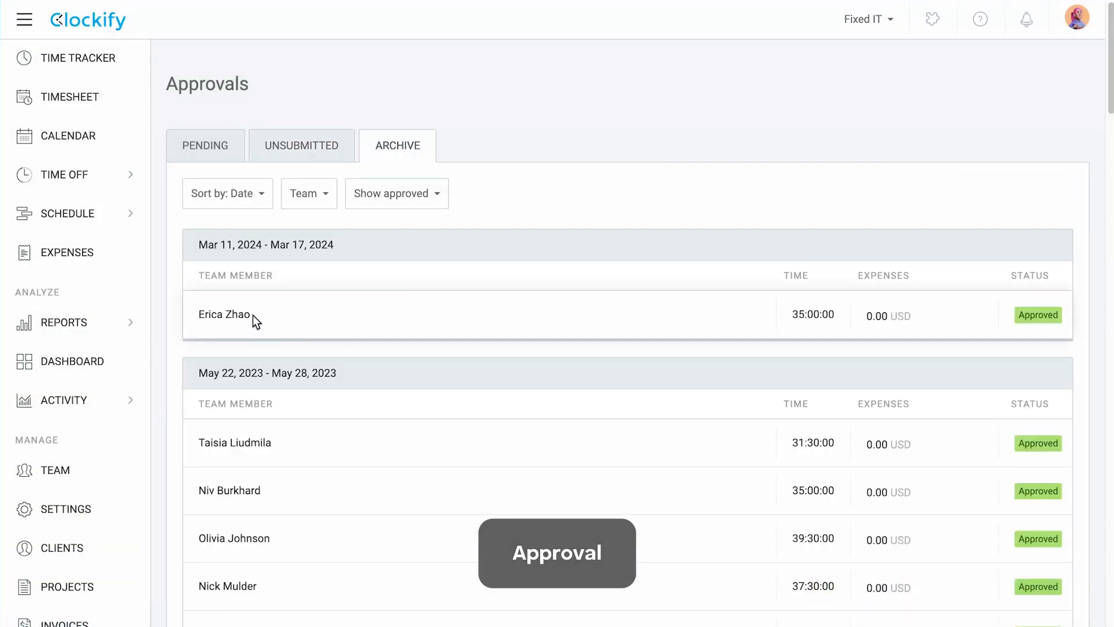
# - Sort the archive and filter it to the Content Marketing group
pyautogui.click(227, 193)
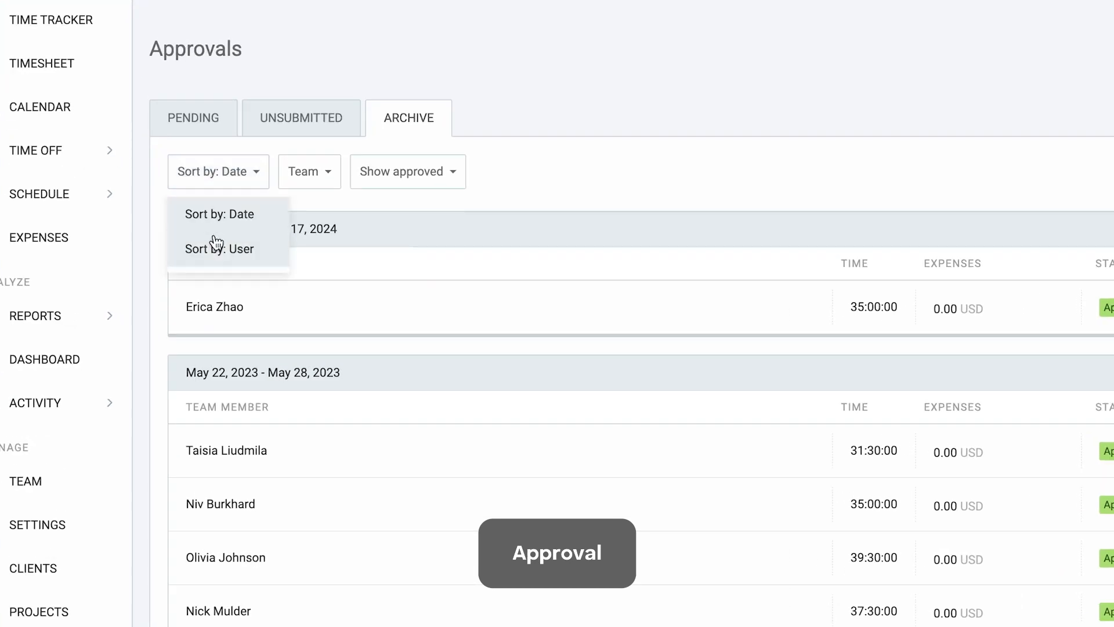
pyautogui.click(308, 172)
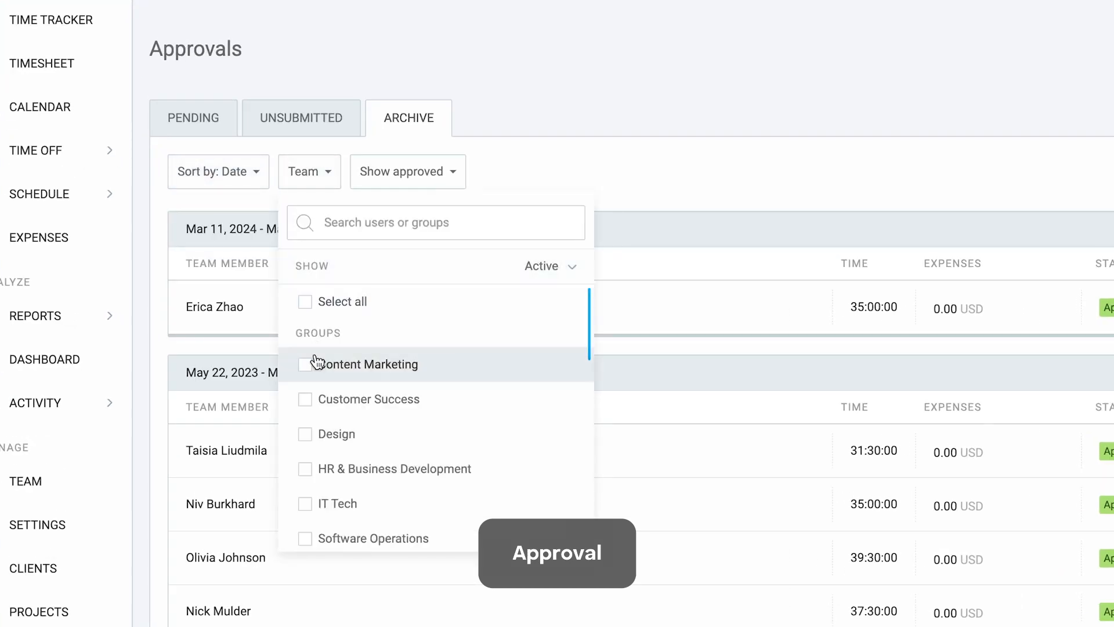
pyautogui.click(304, 363)
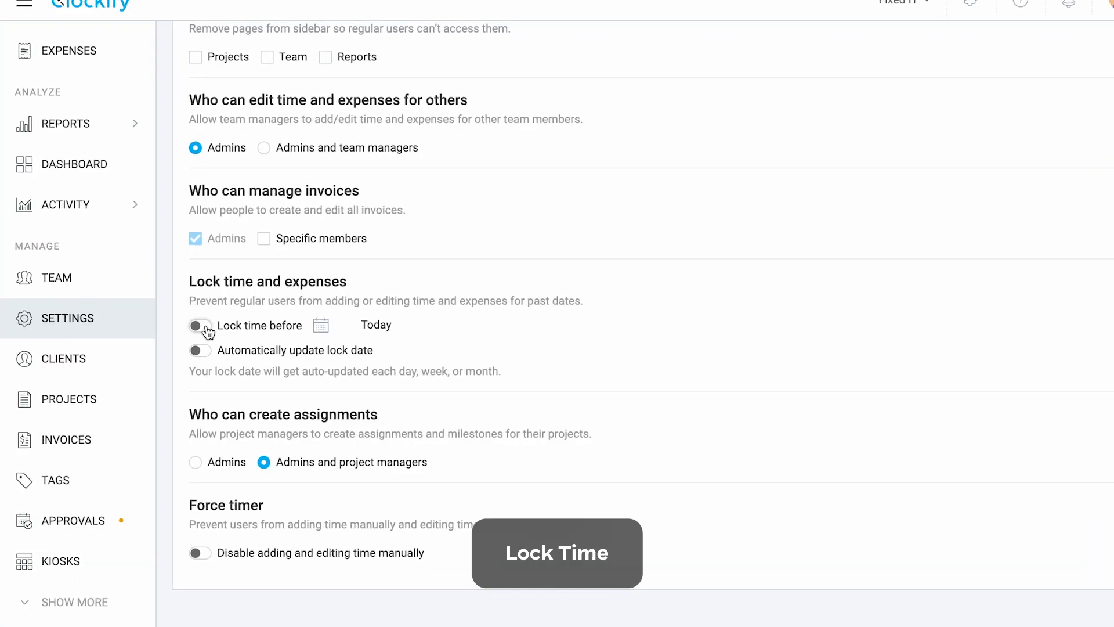
# - Lock time before a chosen date and auto-update the lock for entries older than 4 days
pyautogui.click(199, 324)
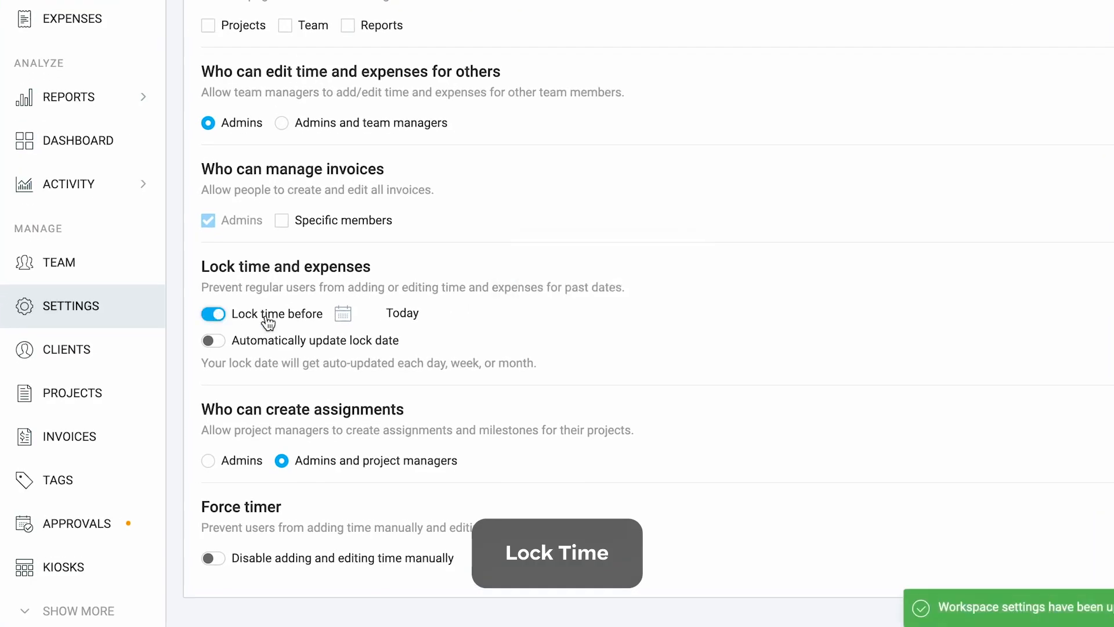
pyautogui.click(342, 313)
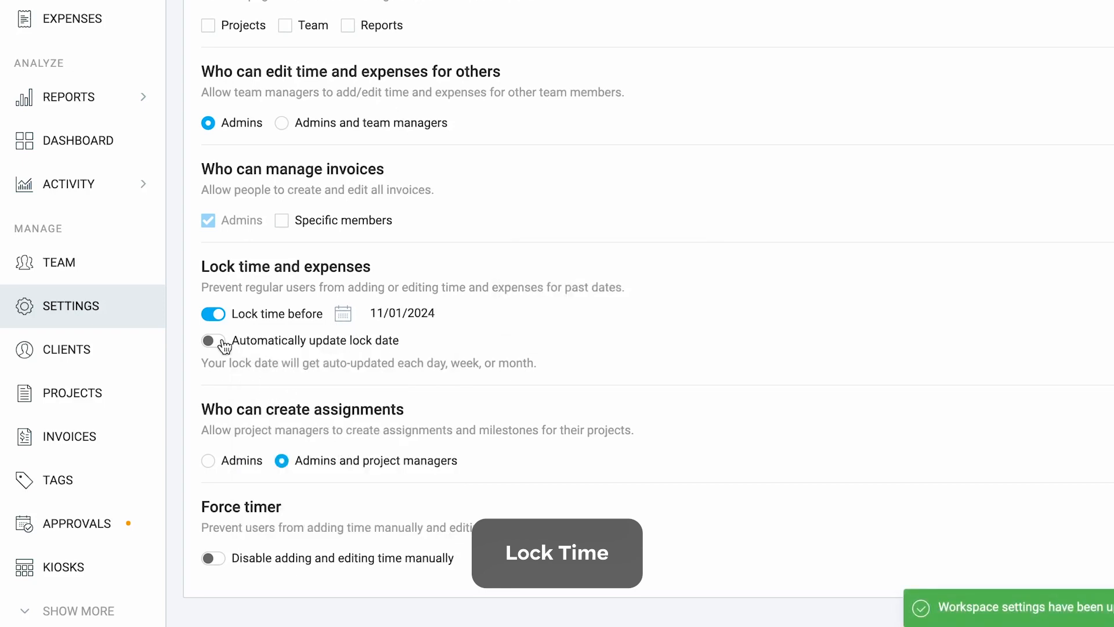
pyautogui.click(213, 341)
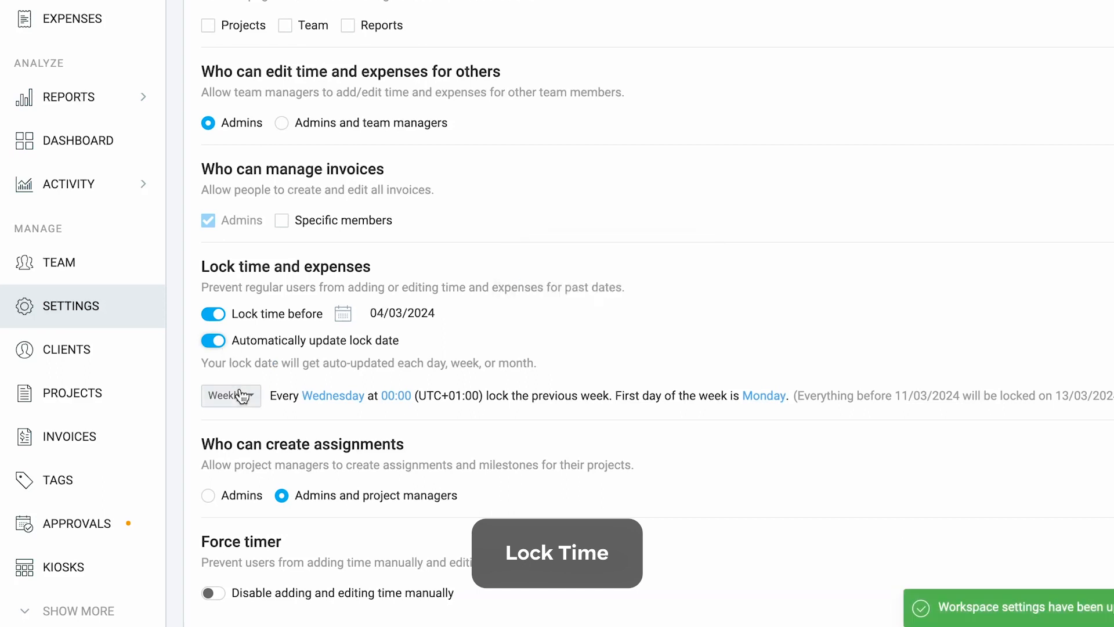
pyautogui.click(230, 395)
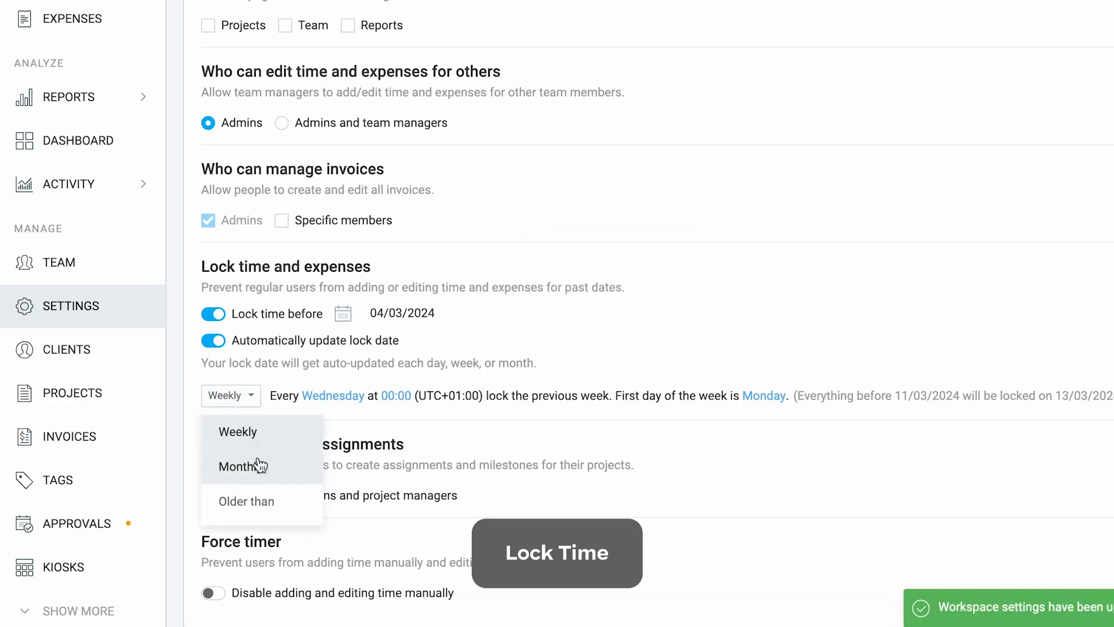
pyautogui.click(246, 501)
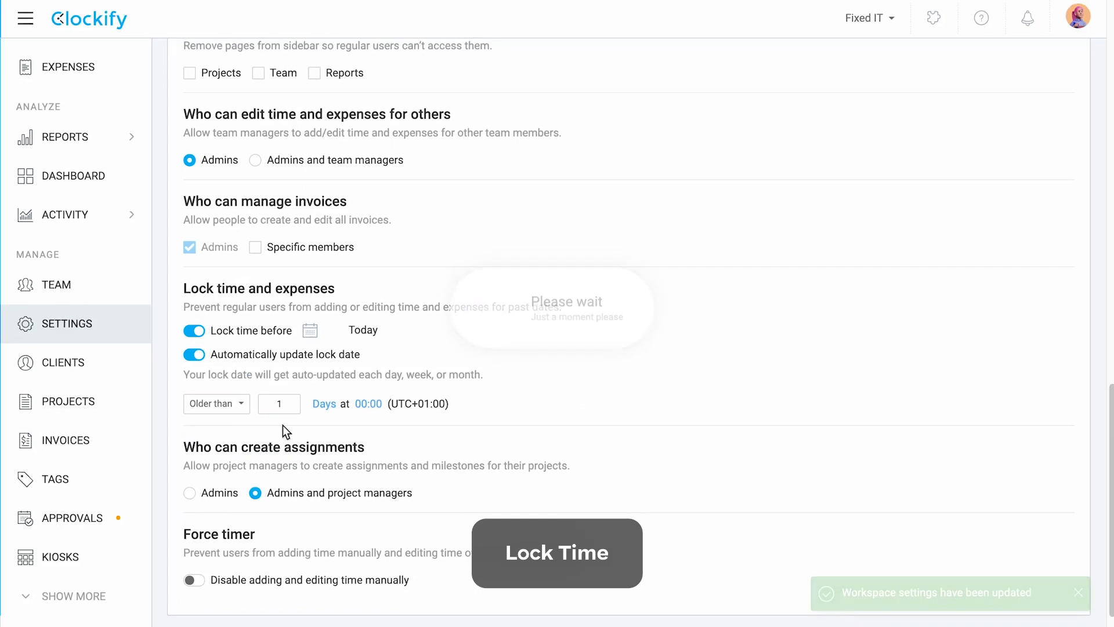
pyautogui.write('4')
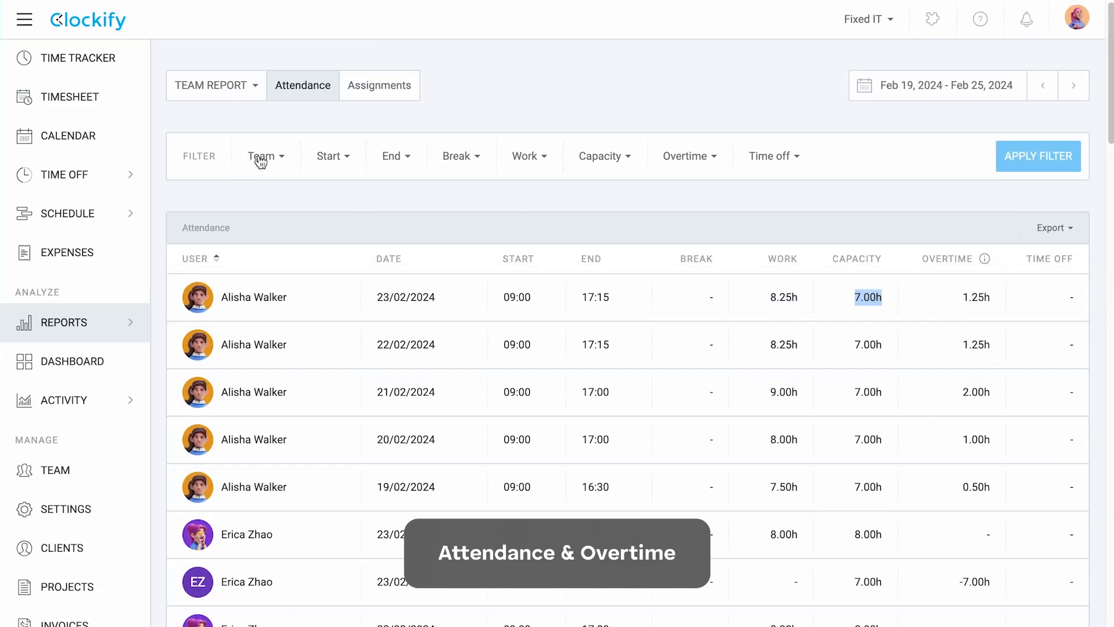
# - Filter the attendance report's Team to include another member
pyautogui.click(263, 155)
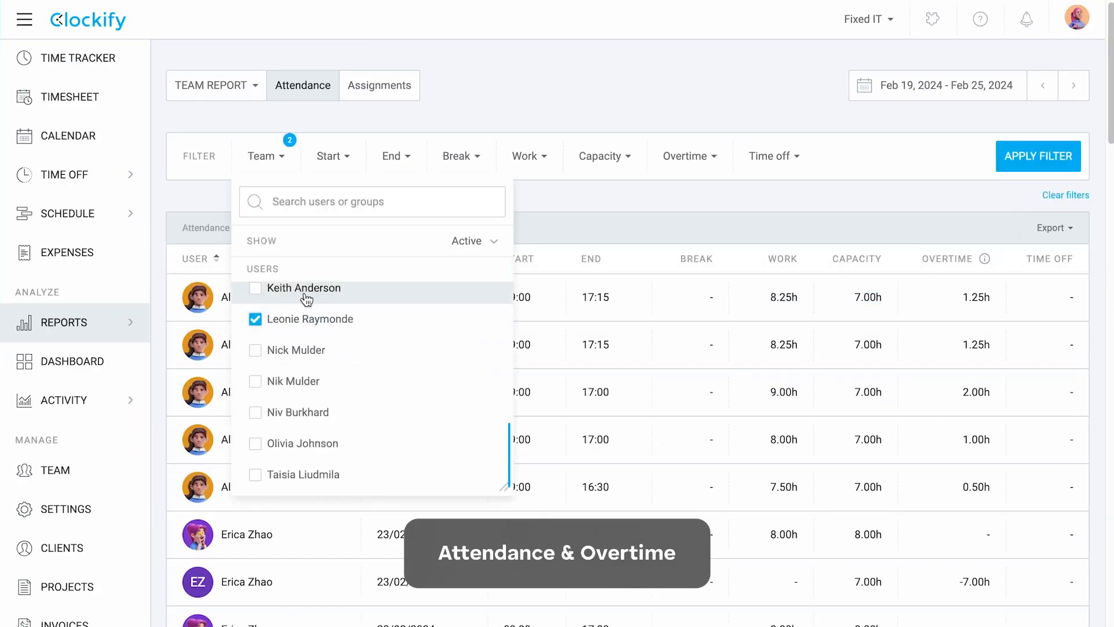
pyautogui.click(1037, 155)
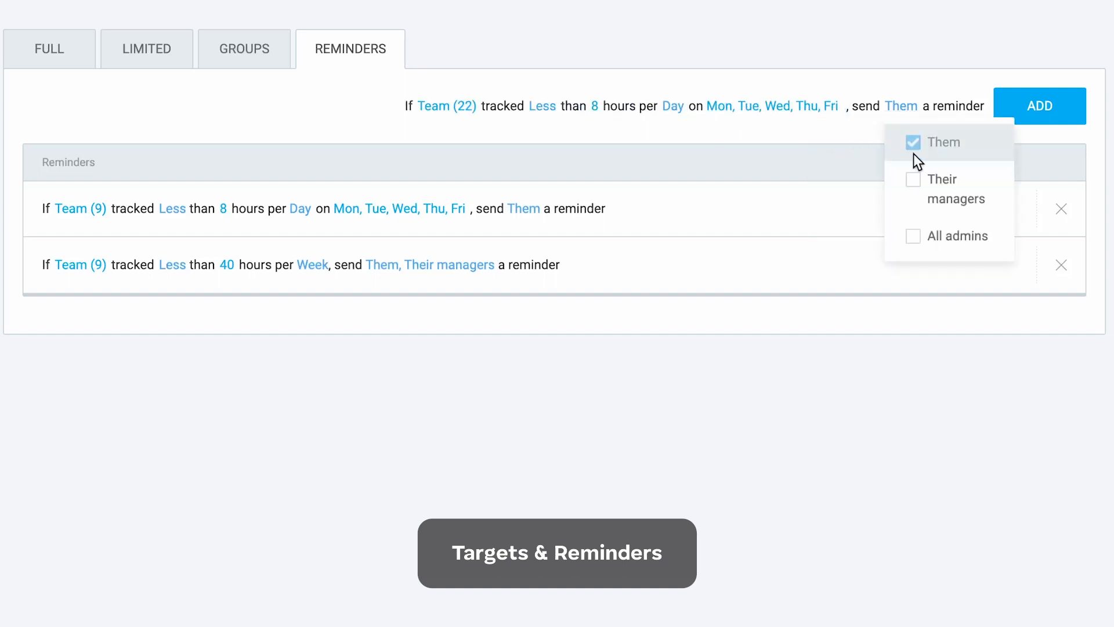
# - Set the recipients and add the under-8-hours weekly reminder
pyautogui.click(1040, 105)
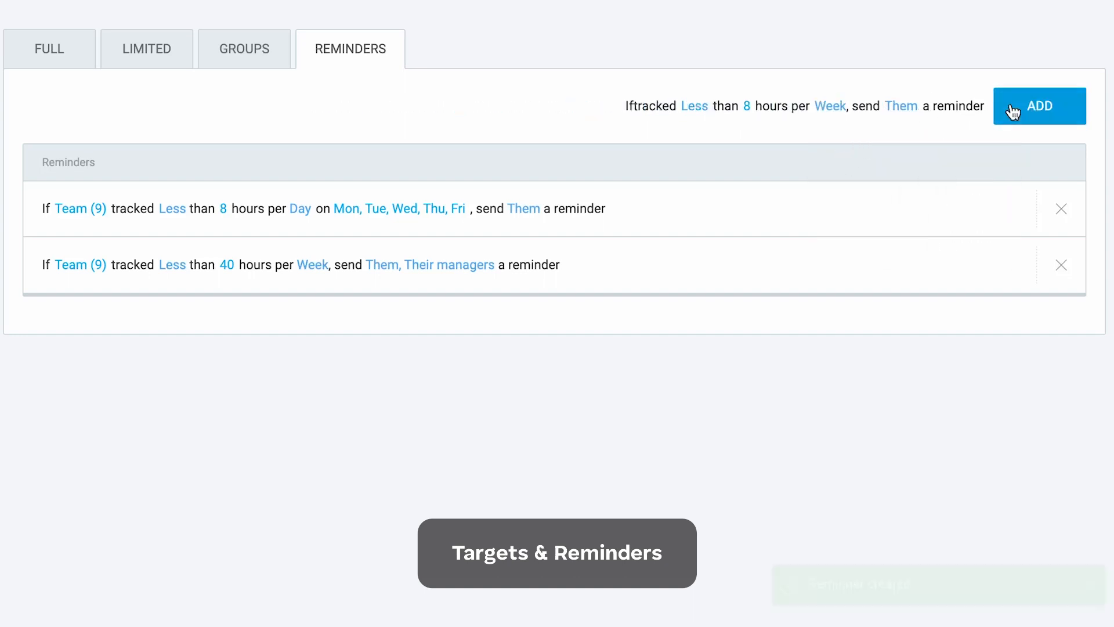
pyautogui.click(1039, 105)
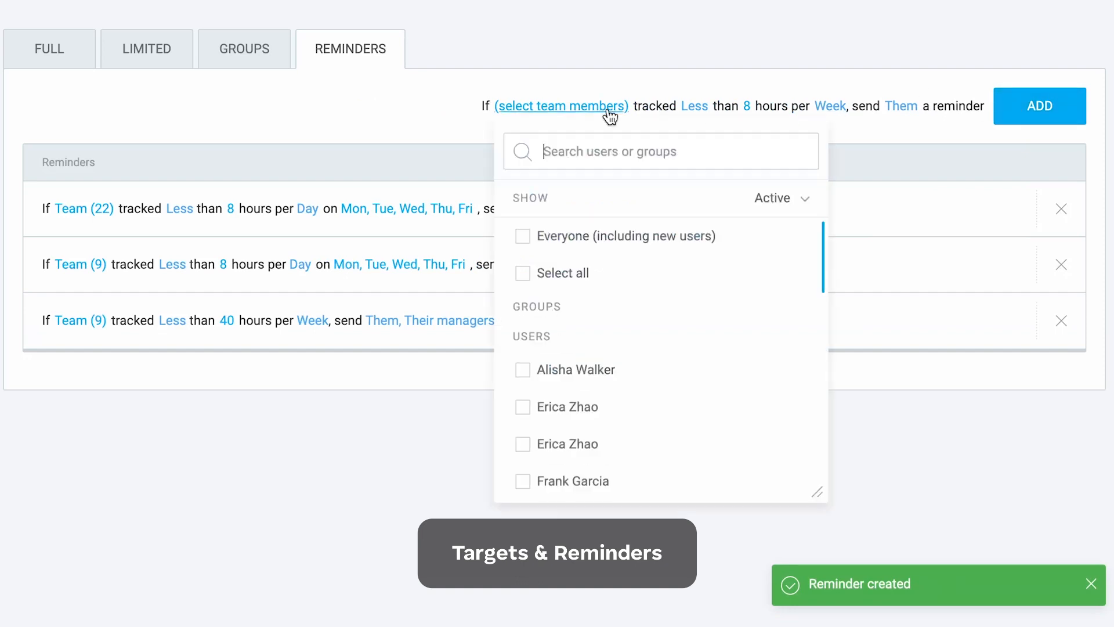
# - Compose a Customer Success reminder for tracking more than 4 hours per week
pyautogui.click(522, 377)
pyautogui.write('4')
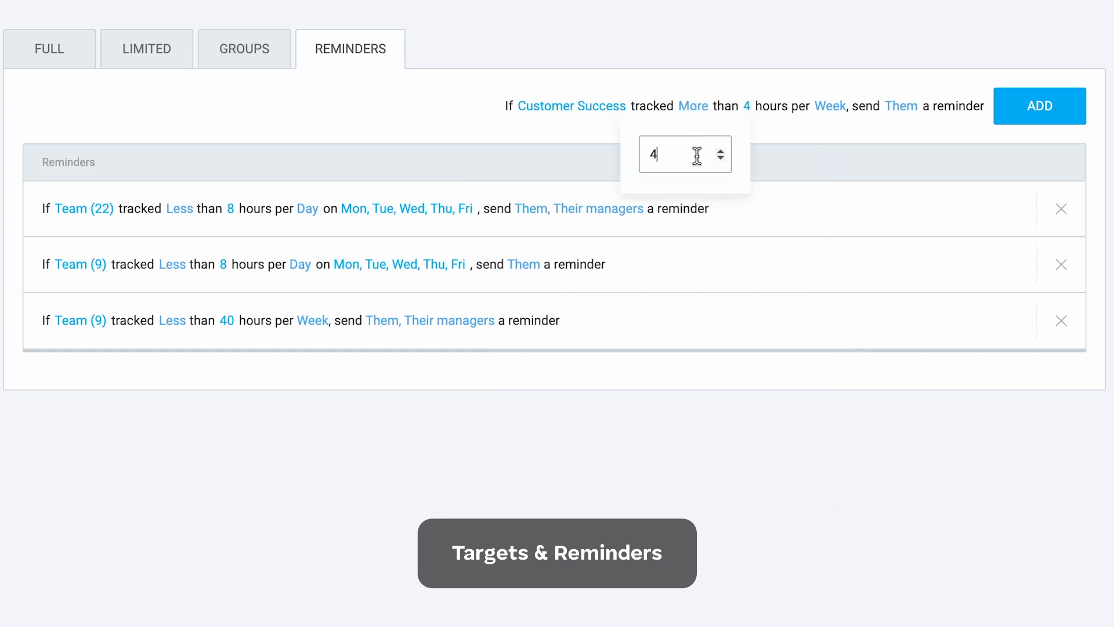
pyautogui.click(829, 106)
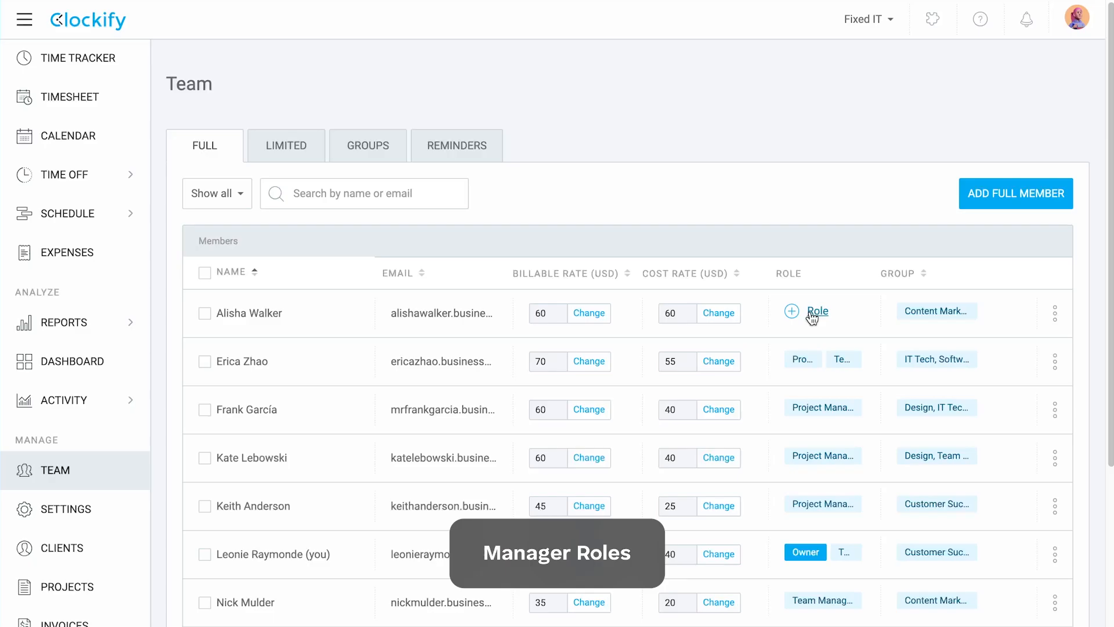
# - Give the first member the Team Manager role over a team and save it
pyautogui.click(791, 311)
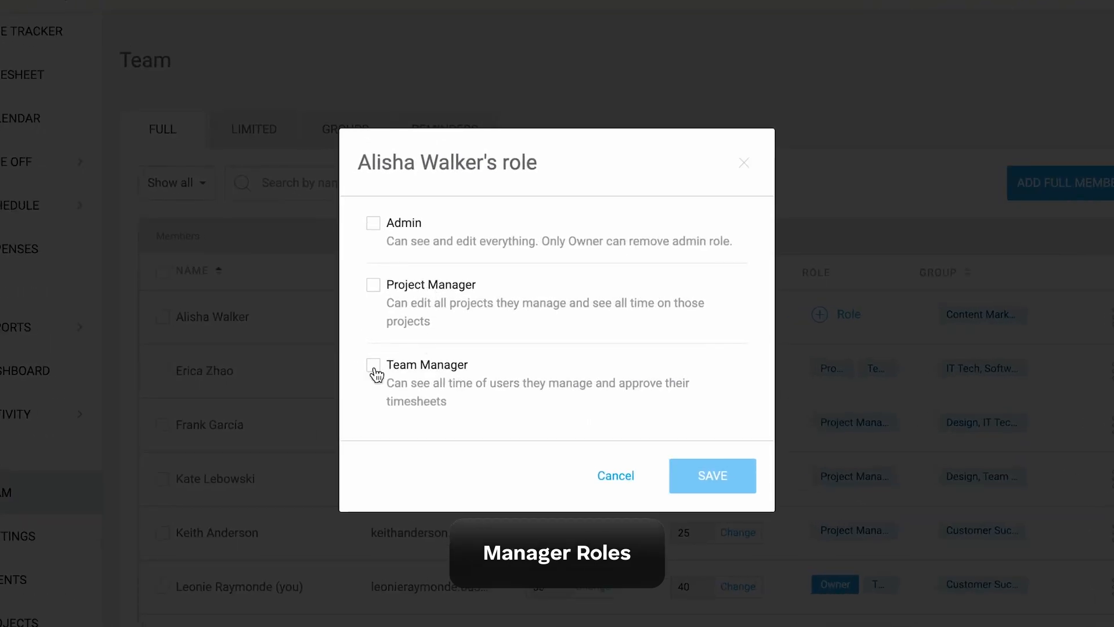
pyautogui.click(372, 364)
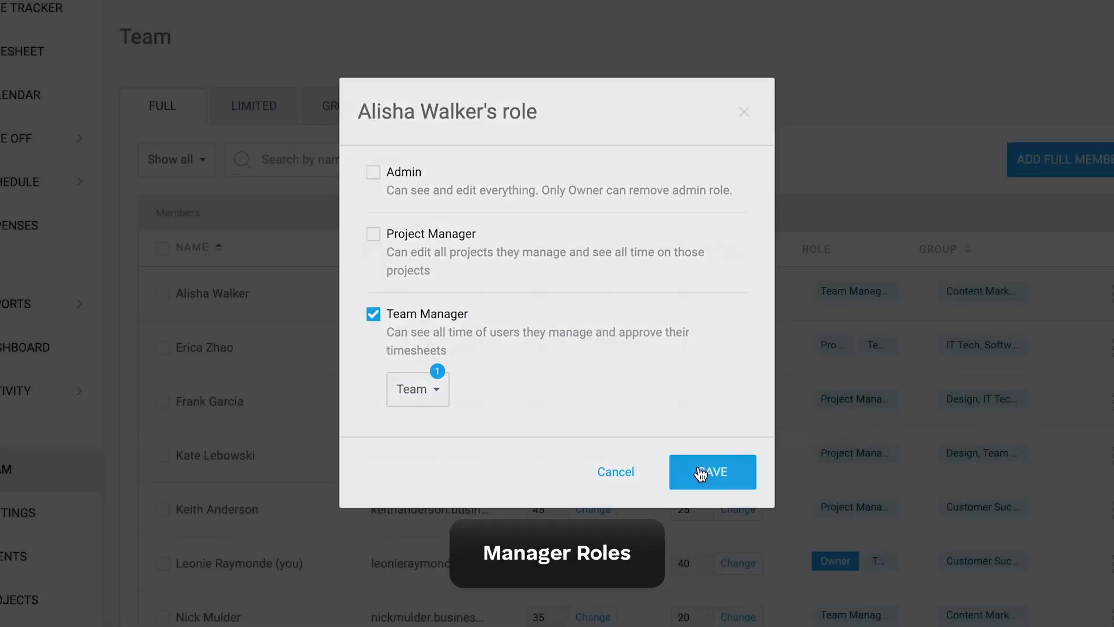
pyautogui.click(712, 471)
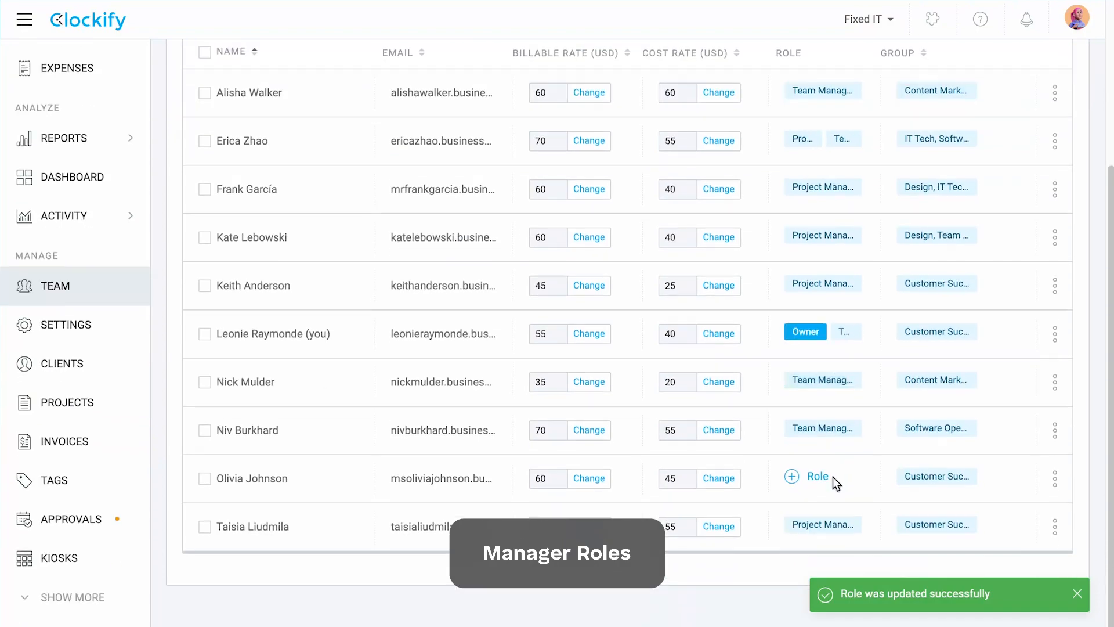
# - Give a role-less member the Project Manager role
pyautogui.click(805, 475)
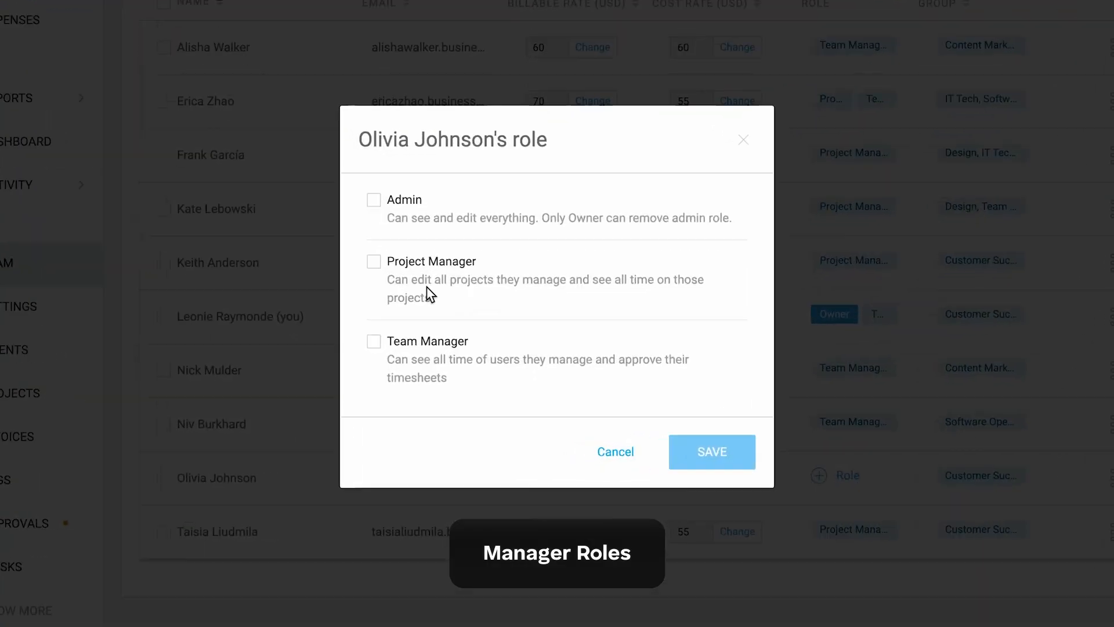
pyautogui.click(373, 261)
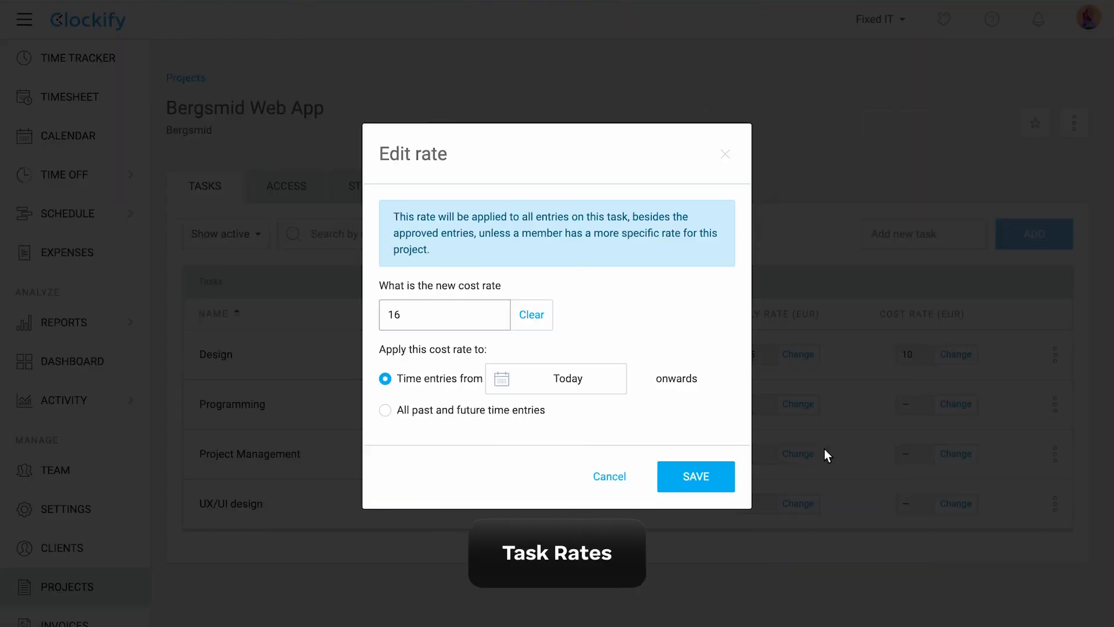
# - Save cost rate 16 and hourly rate 24 on the Project Management task
pyautogui.click(695, 476)
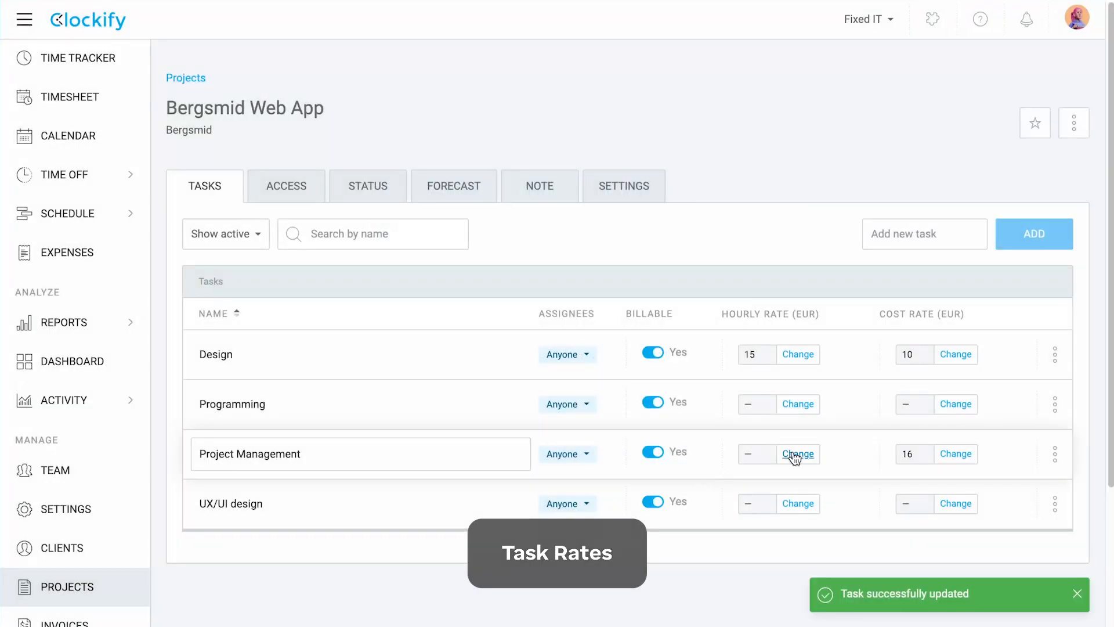
pyautogui.click(799, 453)
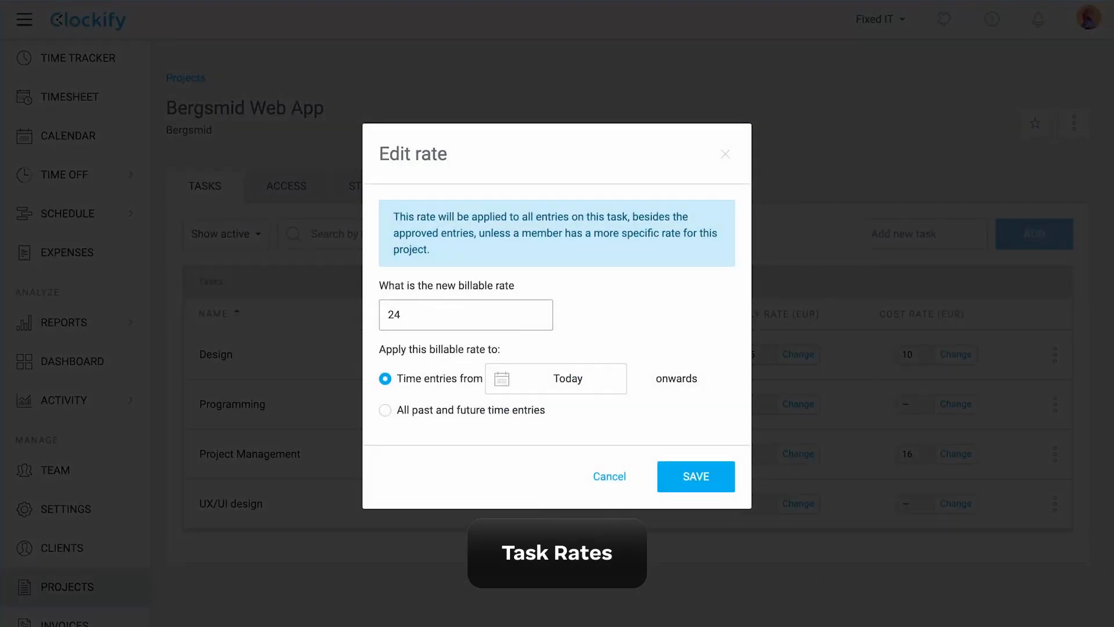
pyautogui.click(694, 476)
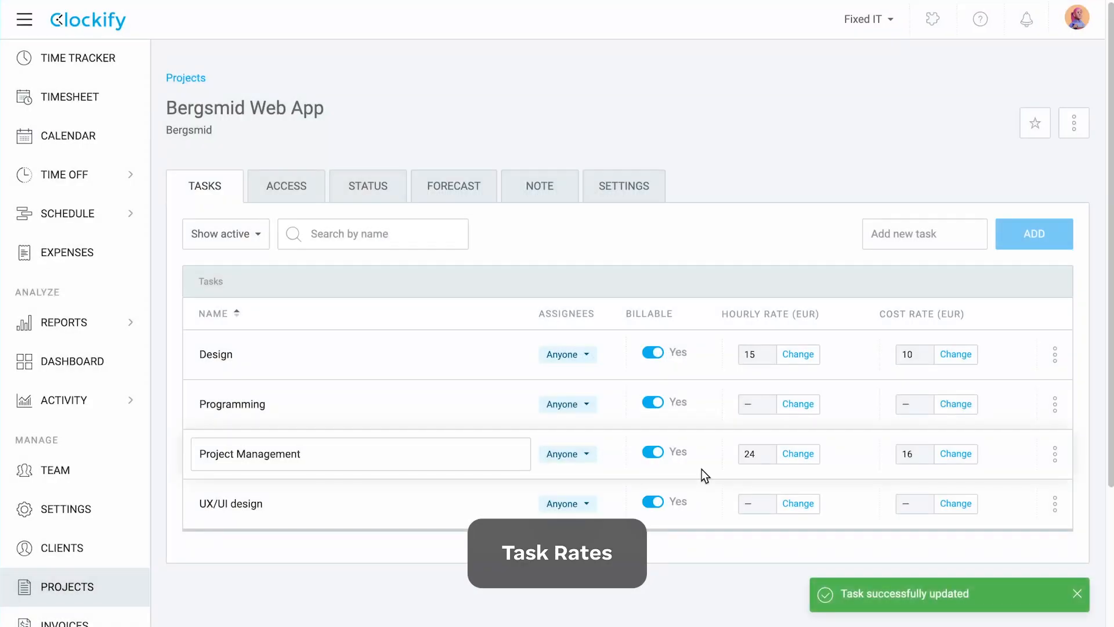
pyautogui.click(652, 401)
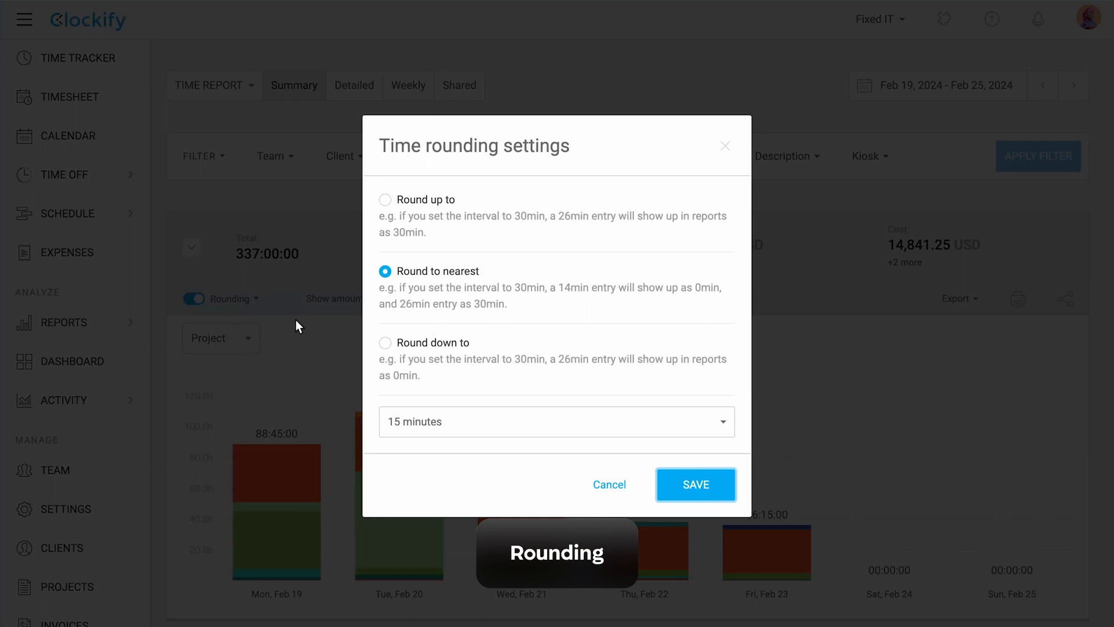
pyautogui.moveTo(418, 345)
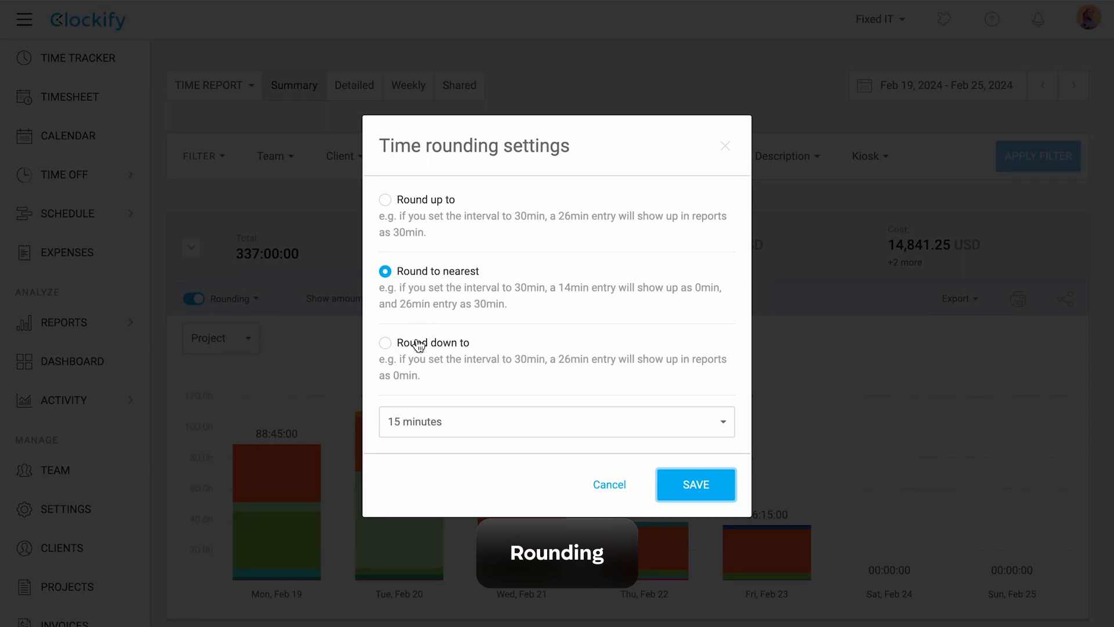
# - Round report times down and choose a 6-minute rounding interval
pyautogui.click(557, 423)
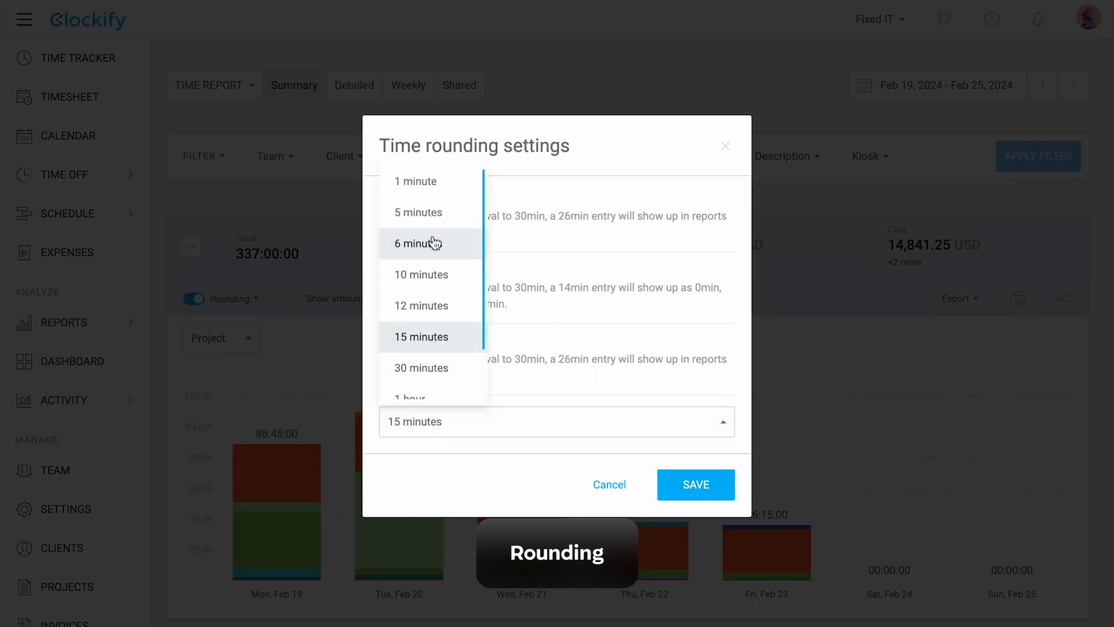
pyautogui.click(695, 485)
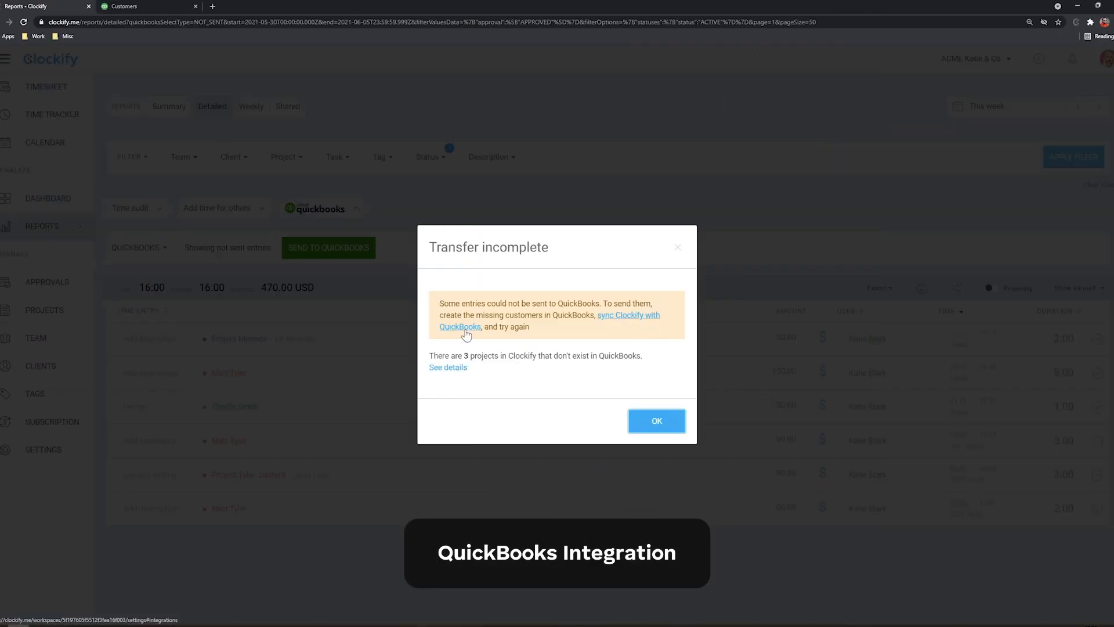
# - Review the missing QuickBooks projects, dismiss the notice, and send the 15 unsent entries
pyautogui.click(447, 367)
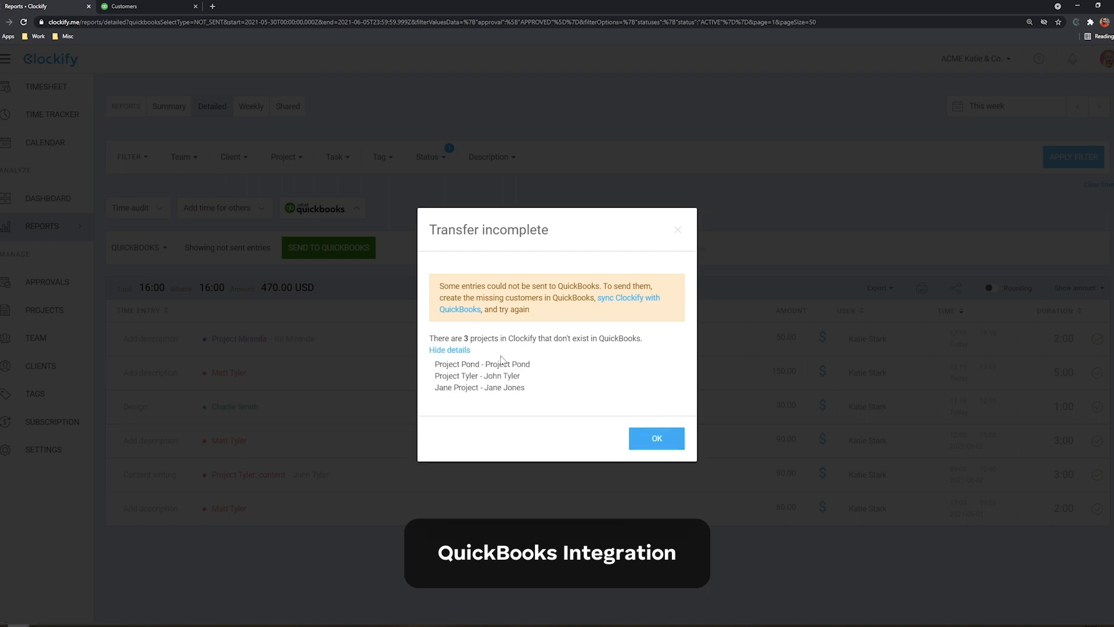
pyautogui.click(656, 439)
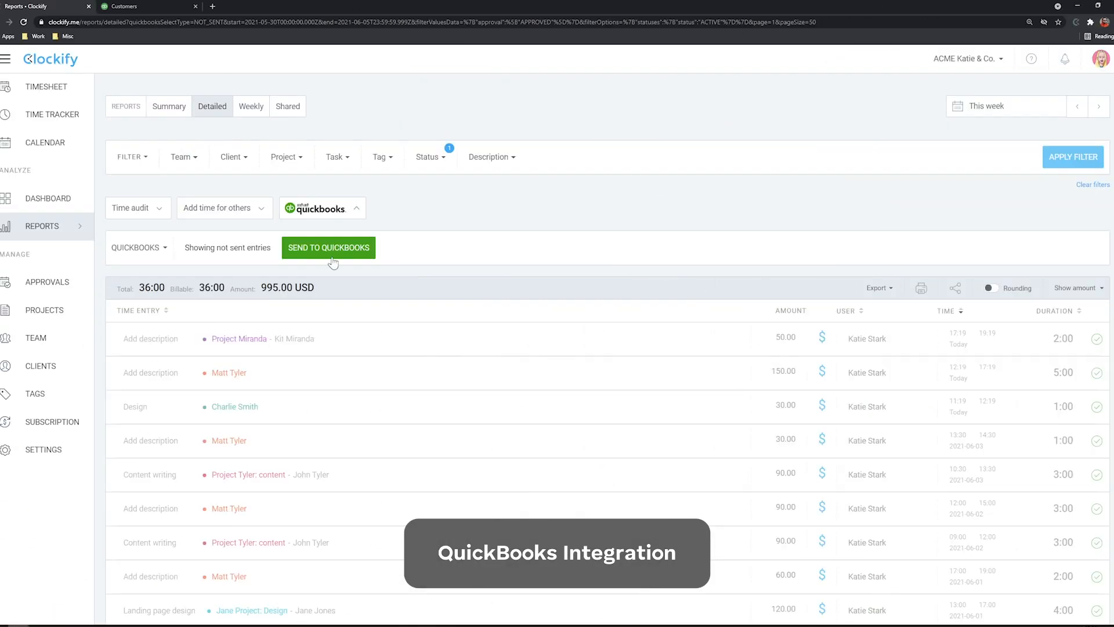
pyautogui.click(328, 247)
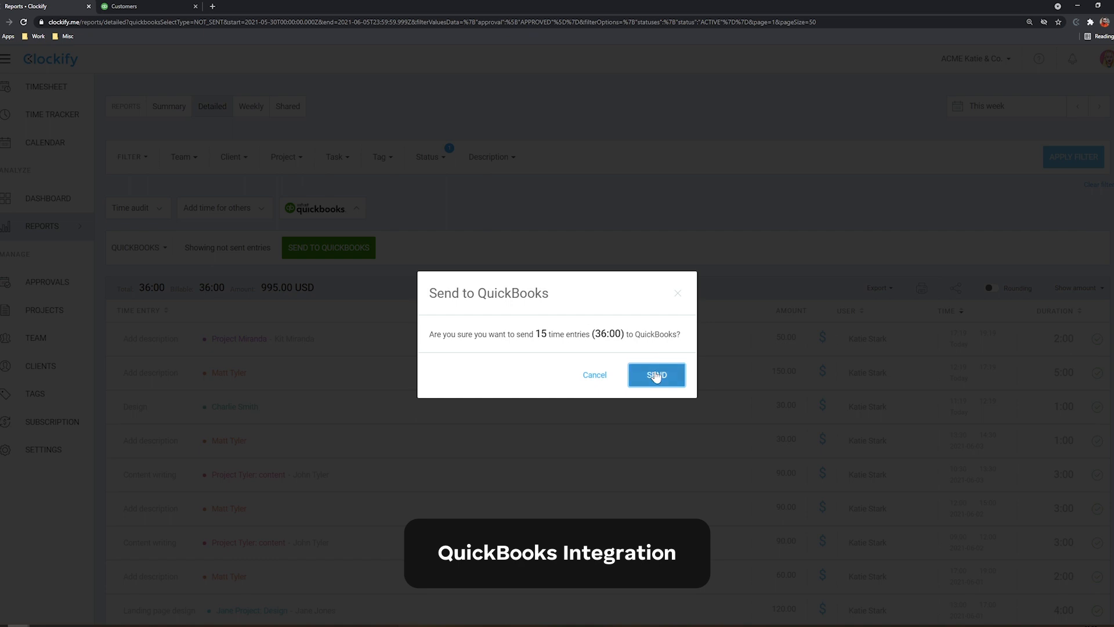
pyautogui.click(656, 375)
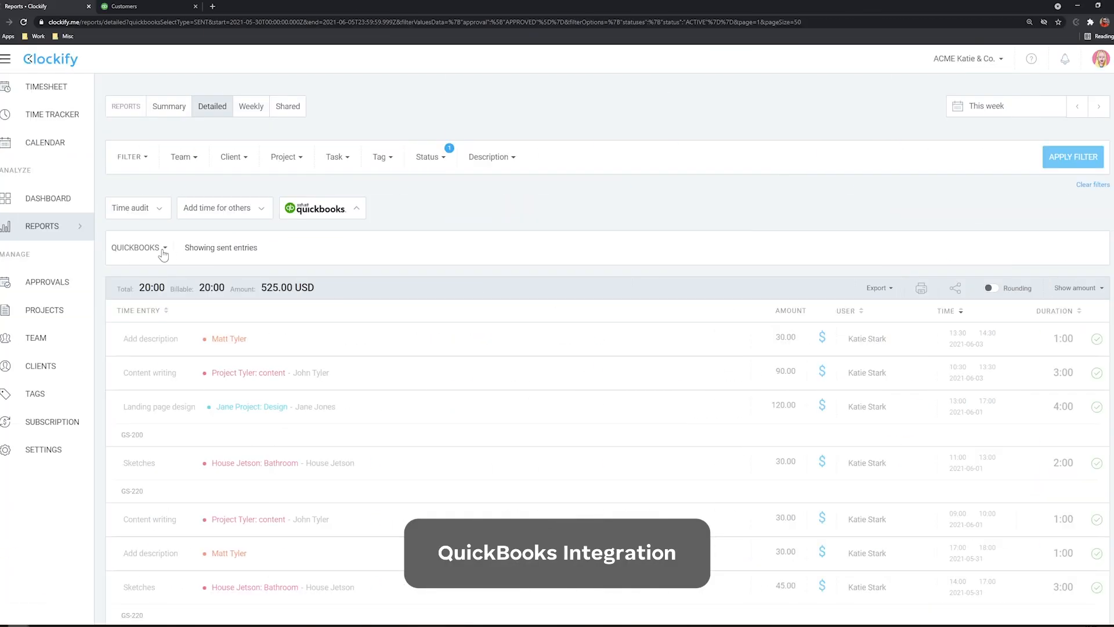
# - In Integrations, check QuickBooks for new users and customers to confirm the sync
pyautogui.click(138, 247)
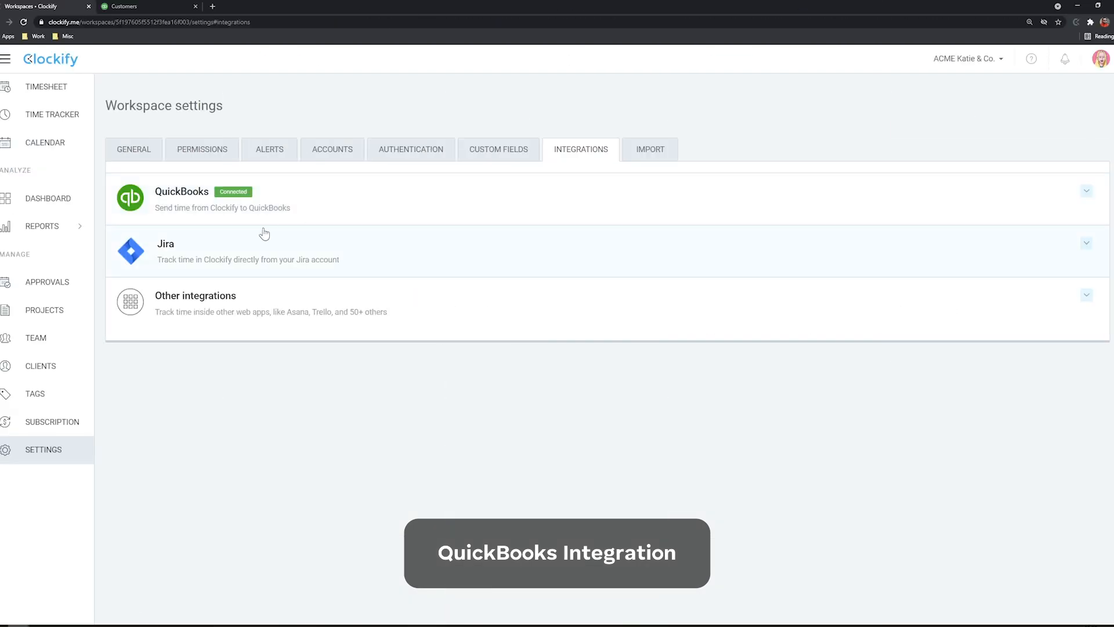
pyautogui.click(237, 252)
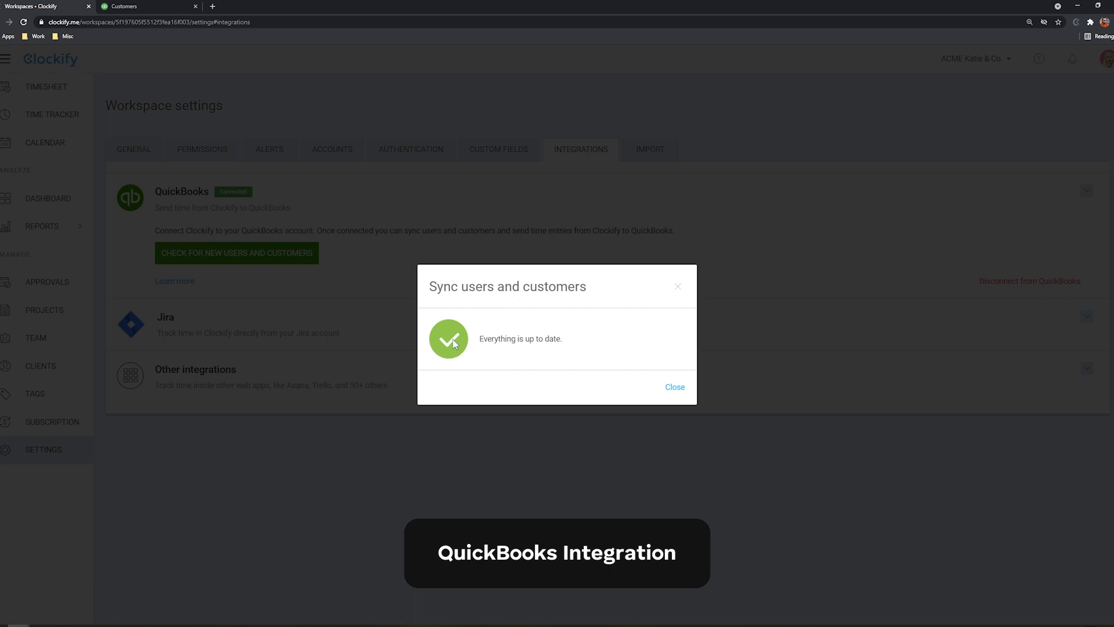
pyautogui.moveTo(645, 404)
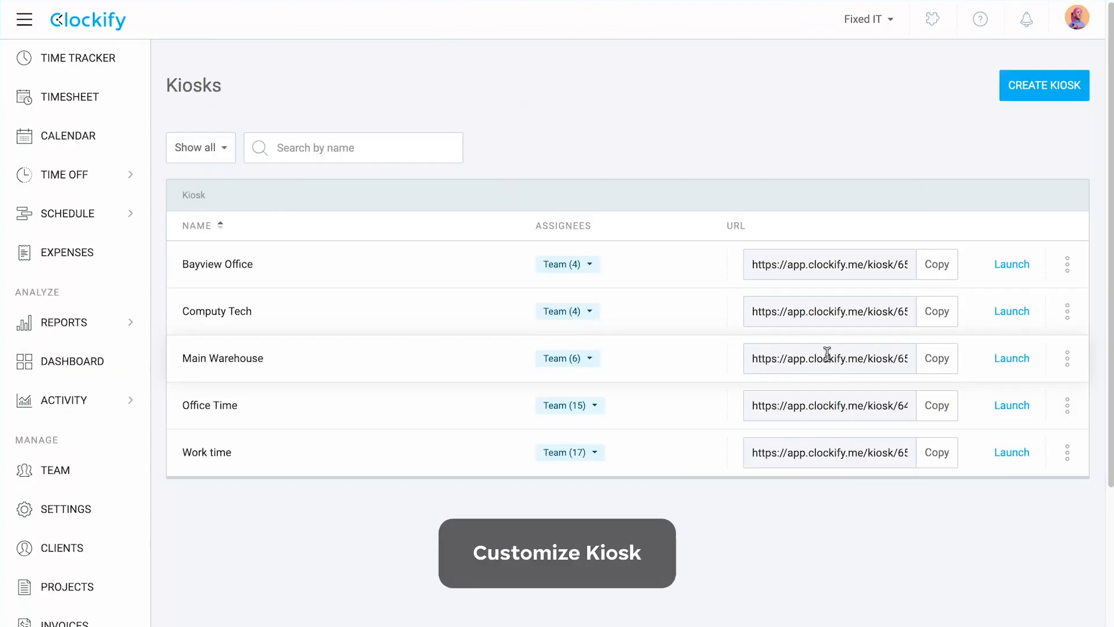
# - Launch the Main Warehouse kiosk, then bring up the Office Time kiosk's settings
pyautogui.click(1012, 358)
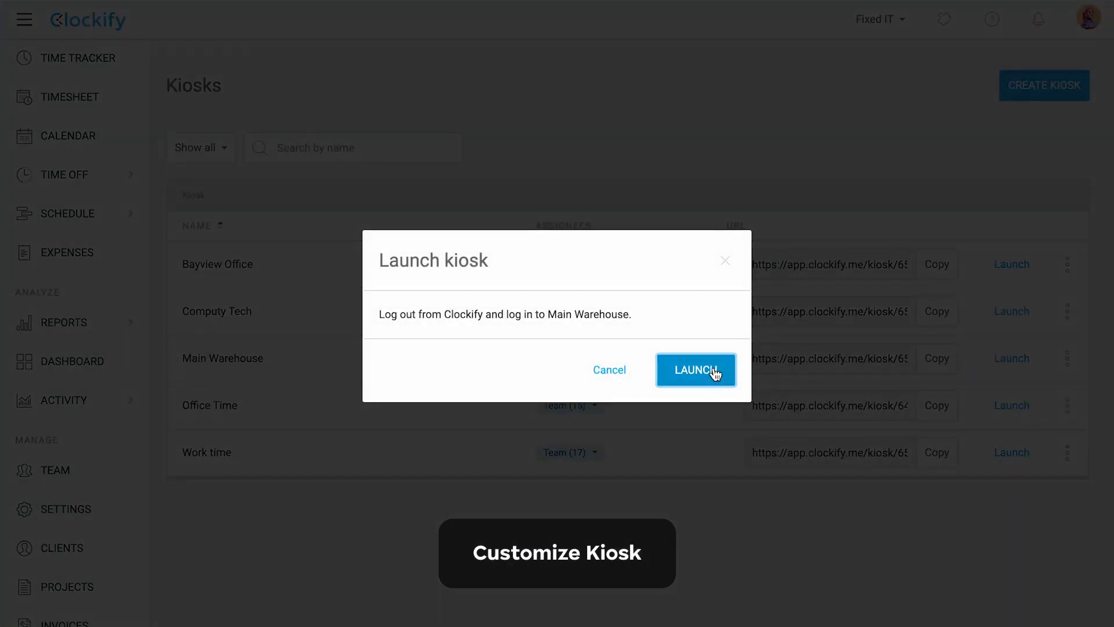
pyautogui.click(695, 370)
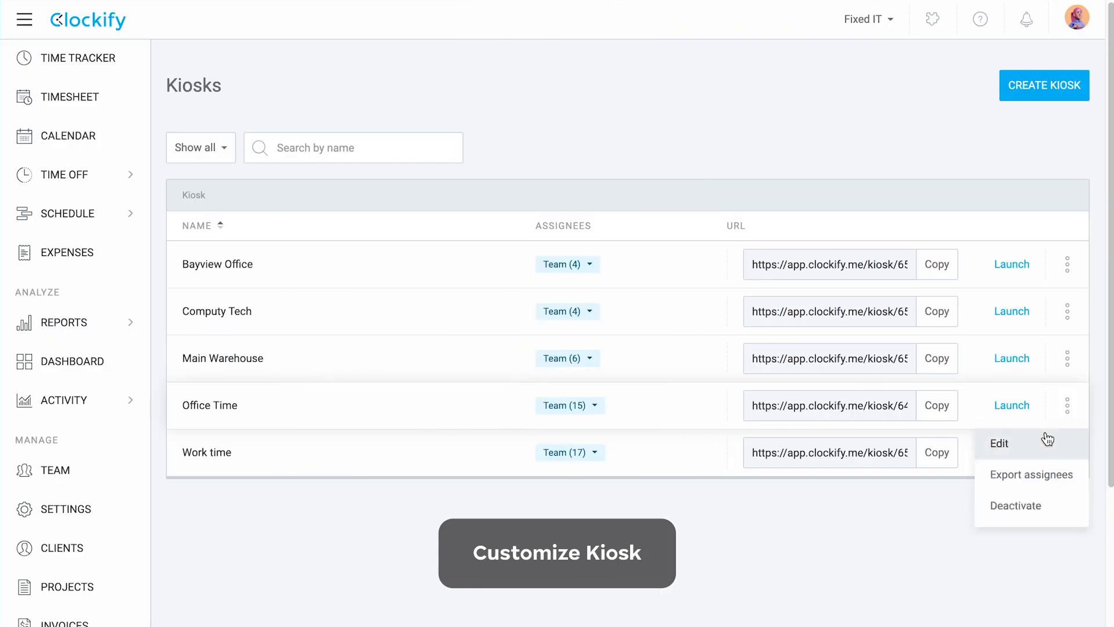
pyautogui.click(998, 443)
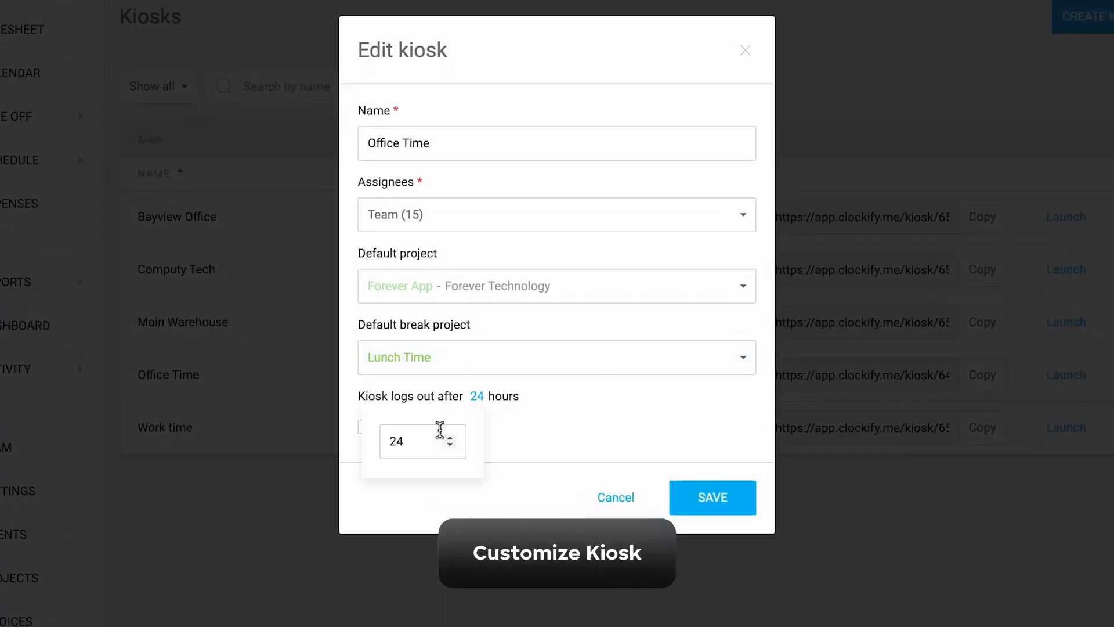
# - Change the kiosk's auto-logout from 24 to 48 hours and save it
pyautogui.click(712, 497)
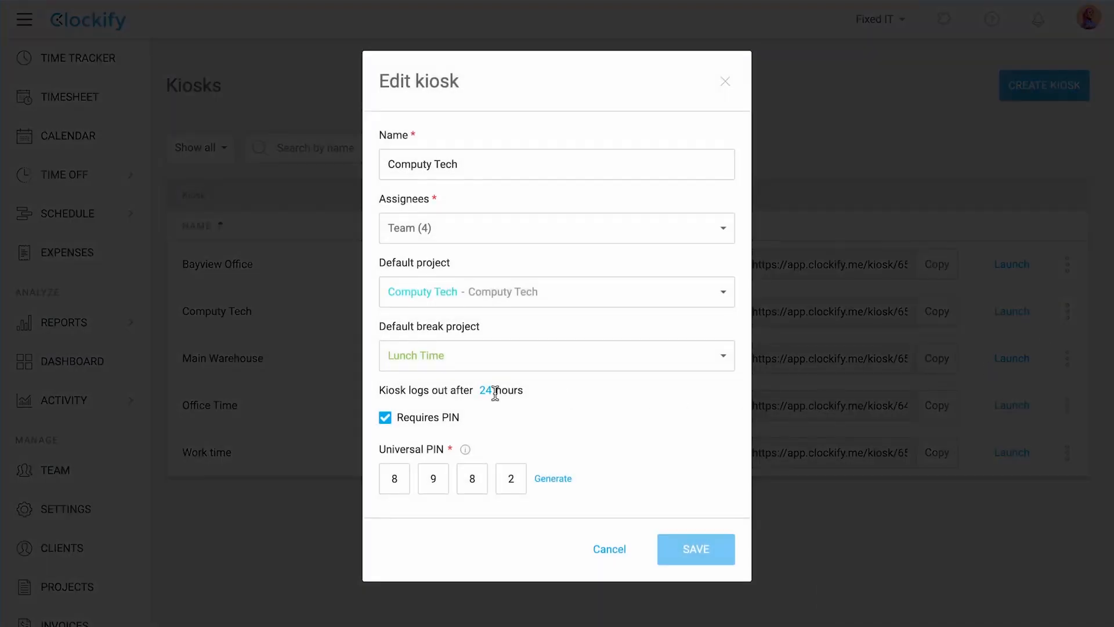
pyautogui.click(484, 389)
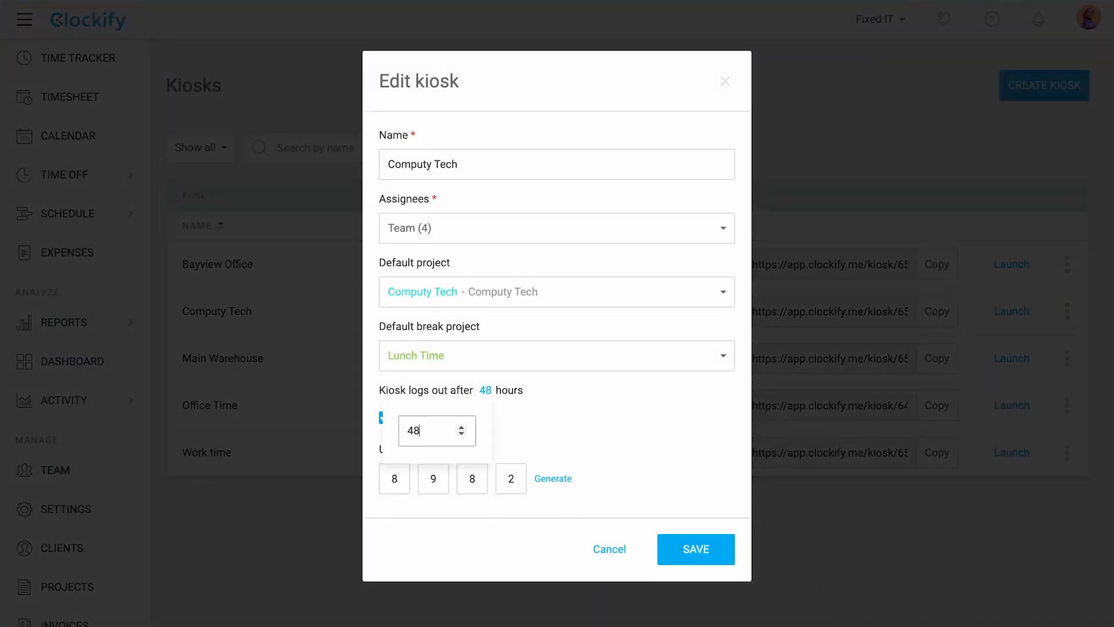
pyautogui.click(695, 549)
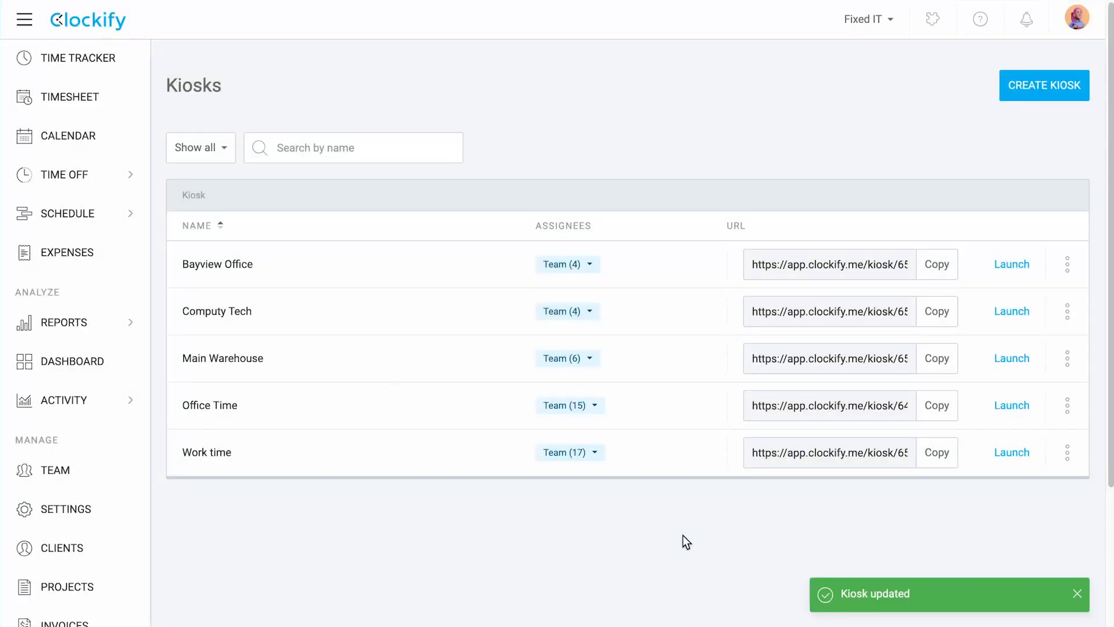